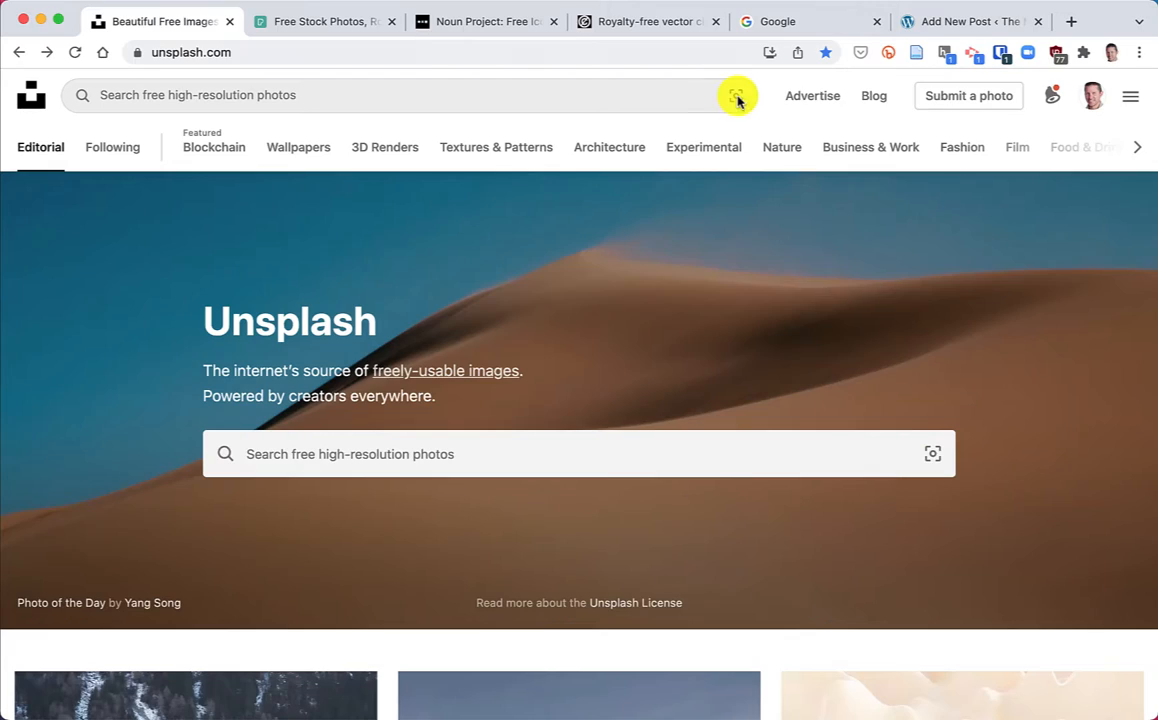
mouse_move(620, 60)
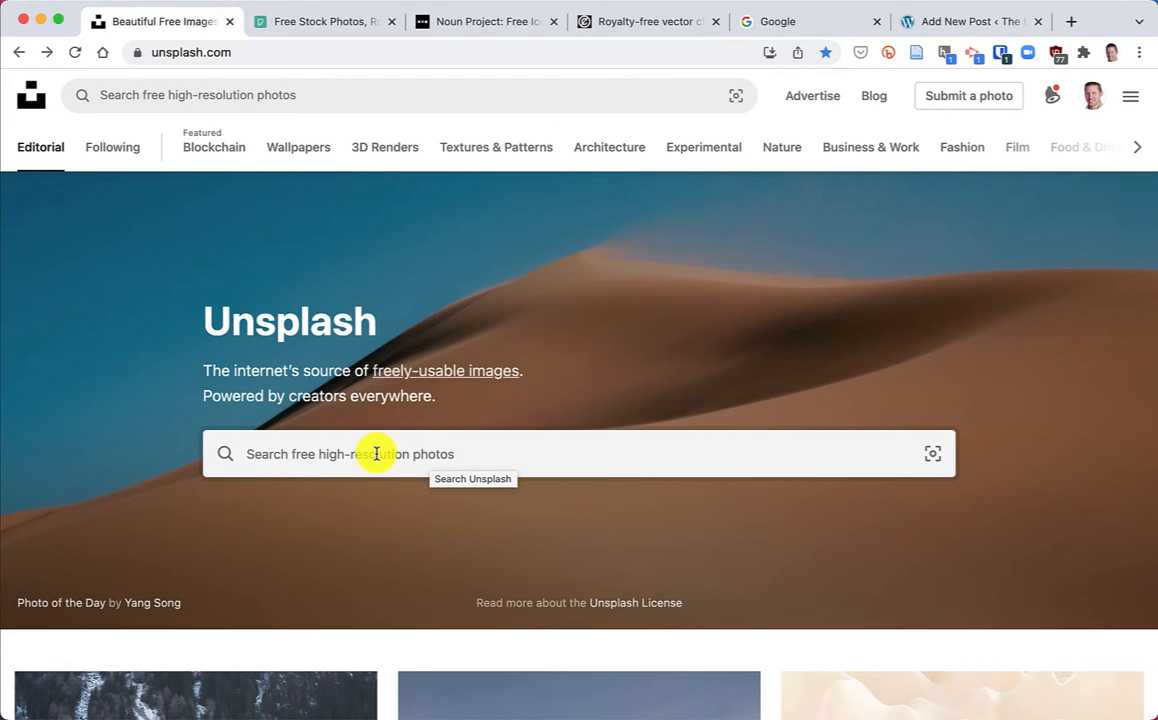
mouse_move(319, 469)
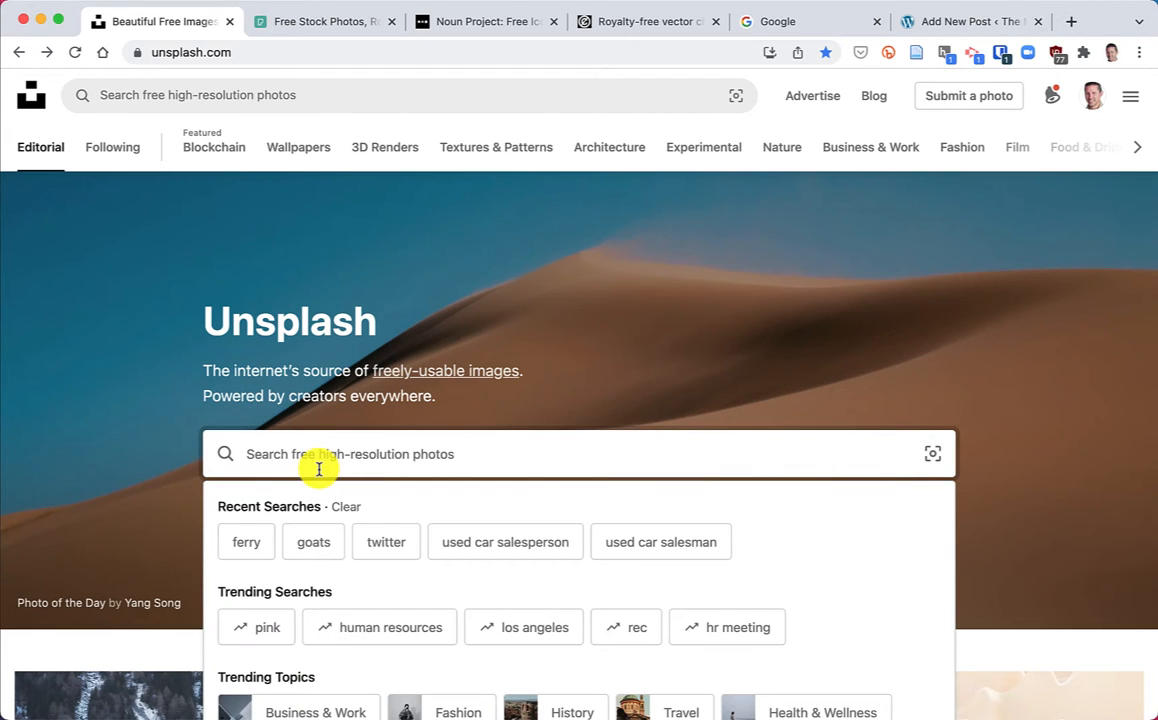
- Search Unsplash for 'bc ferries' and scroll through the roughly 9.2k ferry results
text(go)
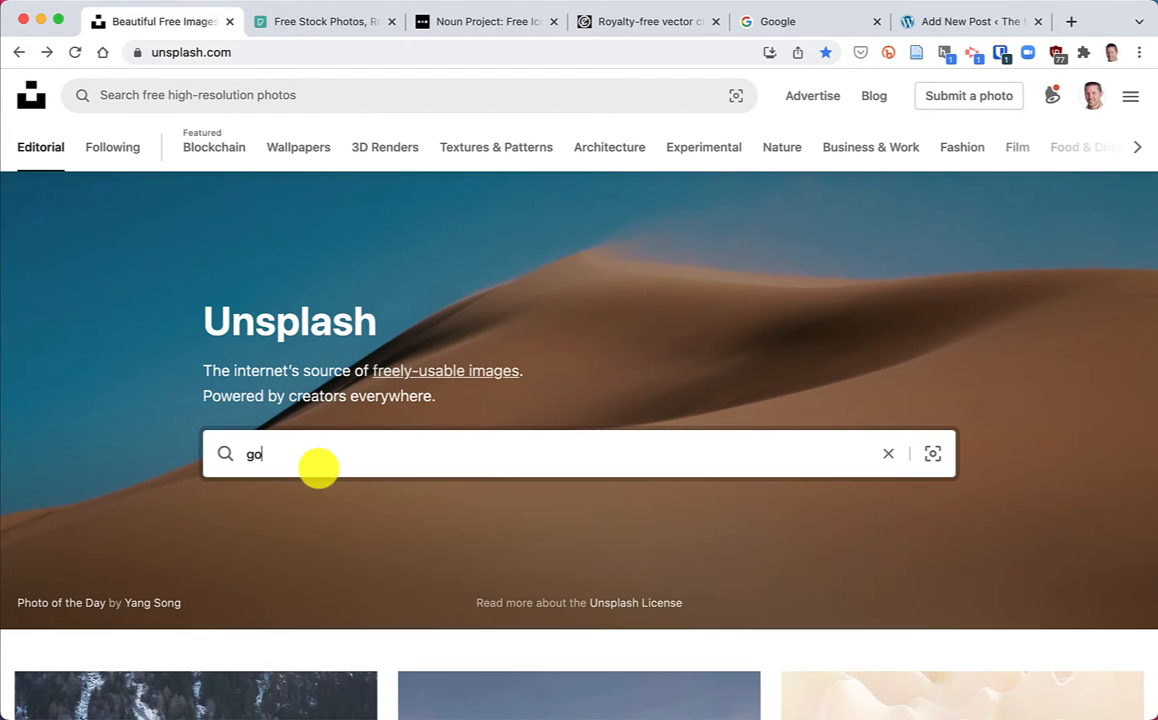
text(bc ferries)
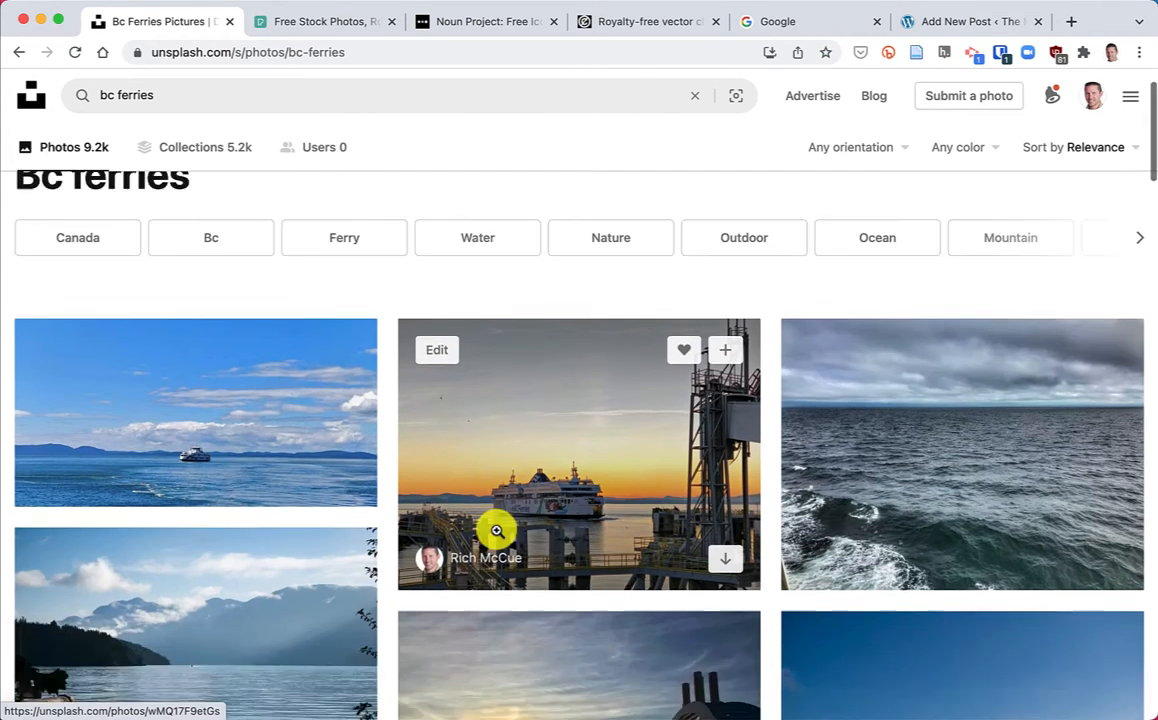
scroll(down, 3)
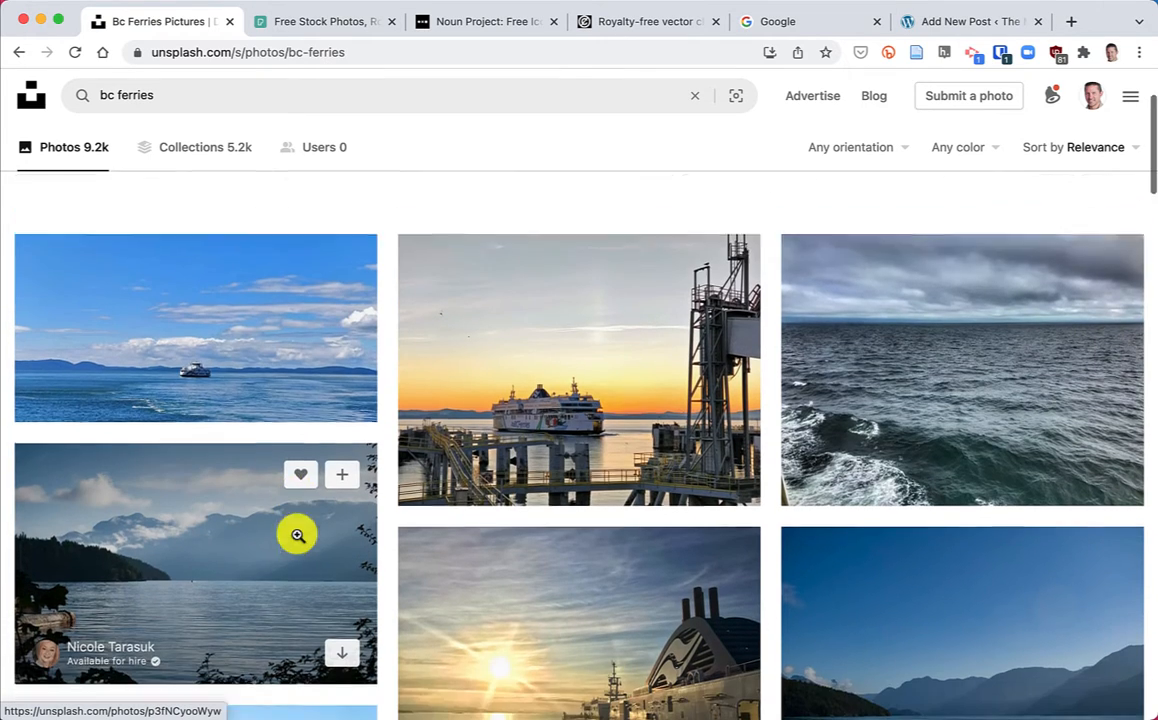
scroll(down, 3)
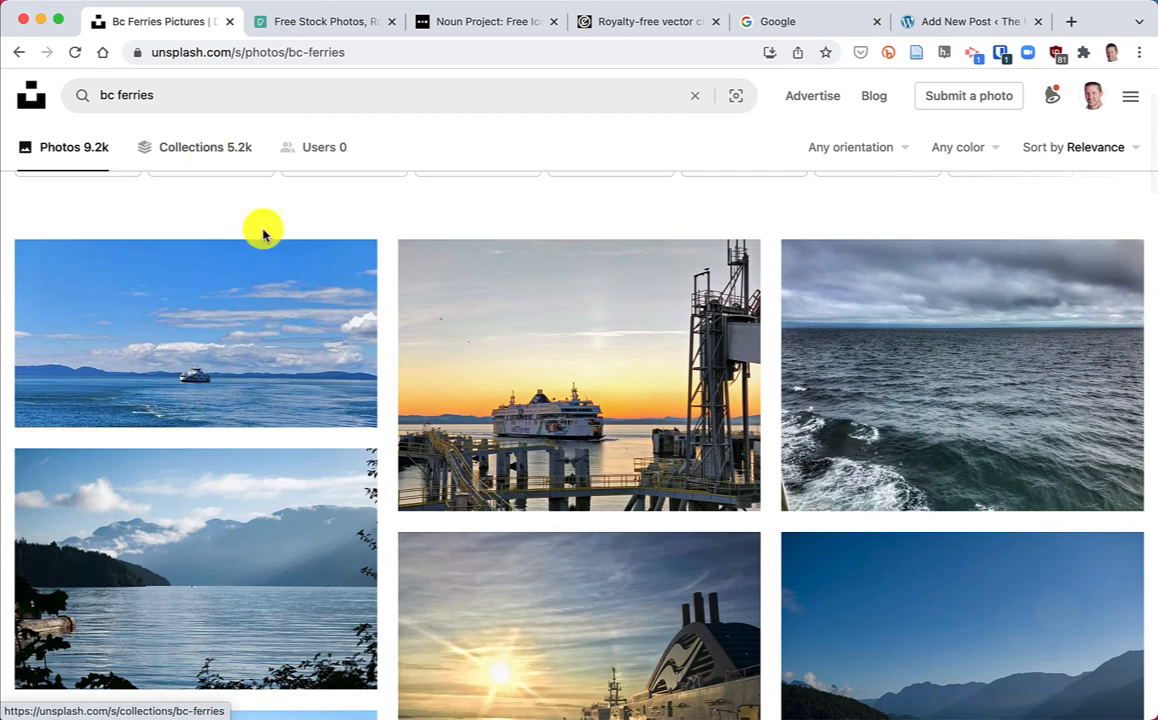
click(135, 95)
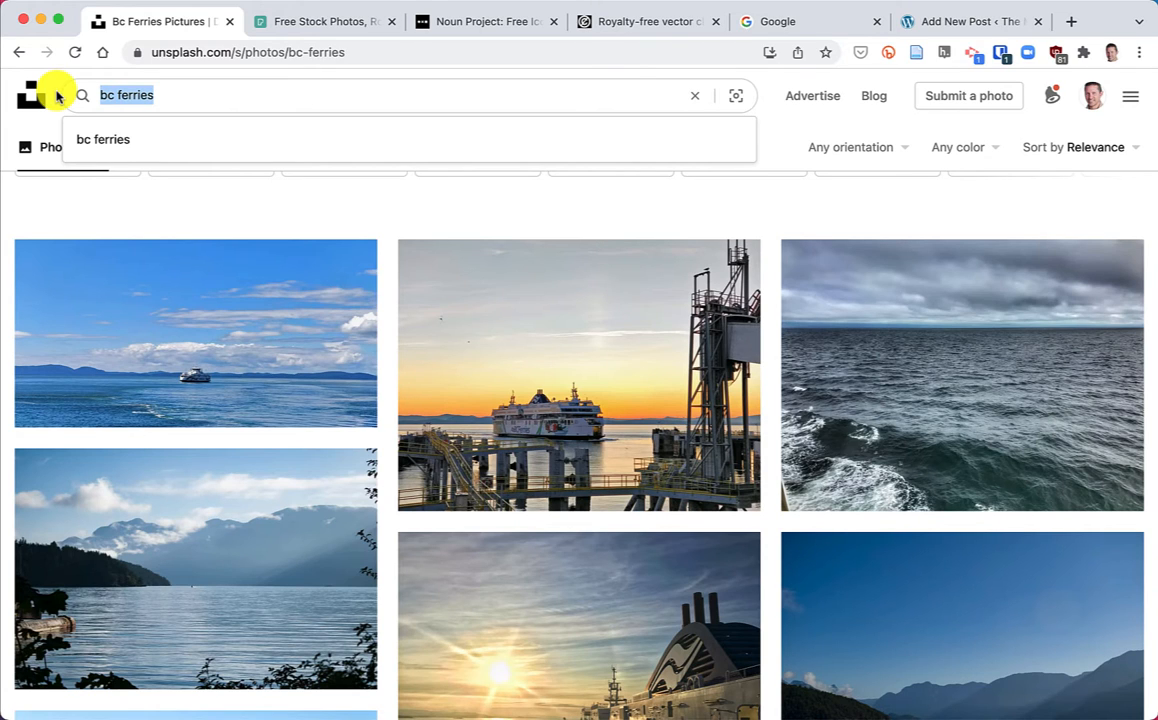
- Search Unsplash for 'goats' and open the photo of young goats running on straw
text(goats)
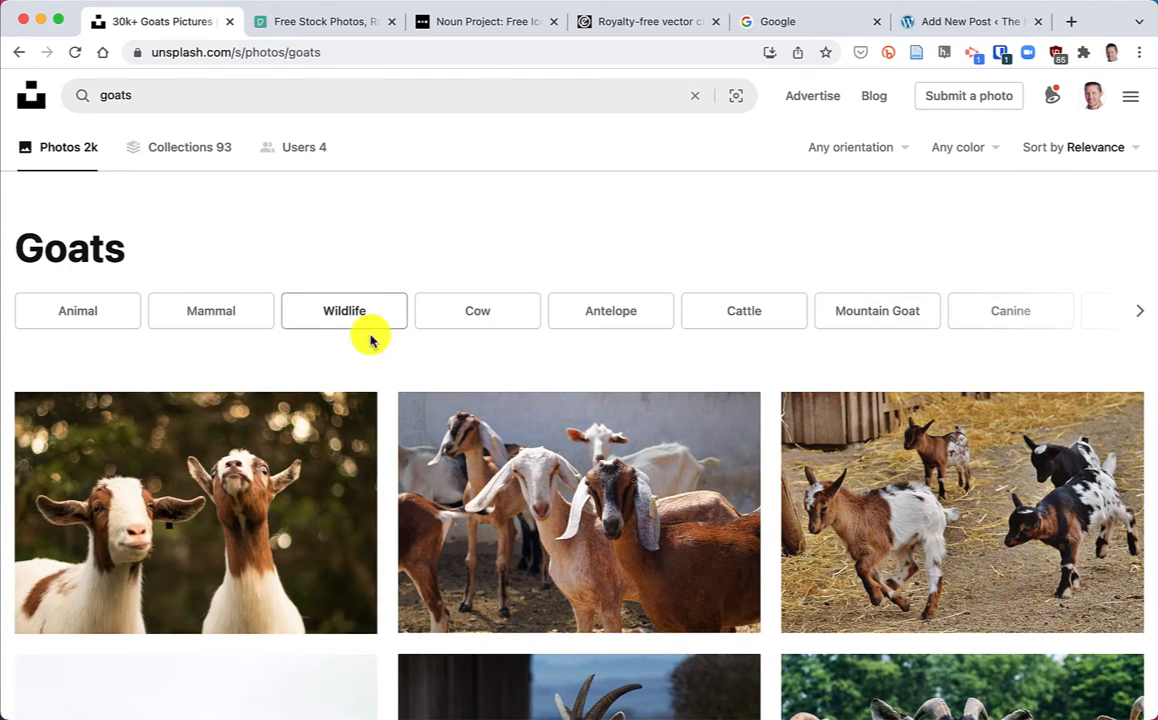
scroll(down, 3)
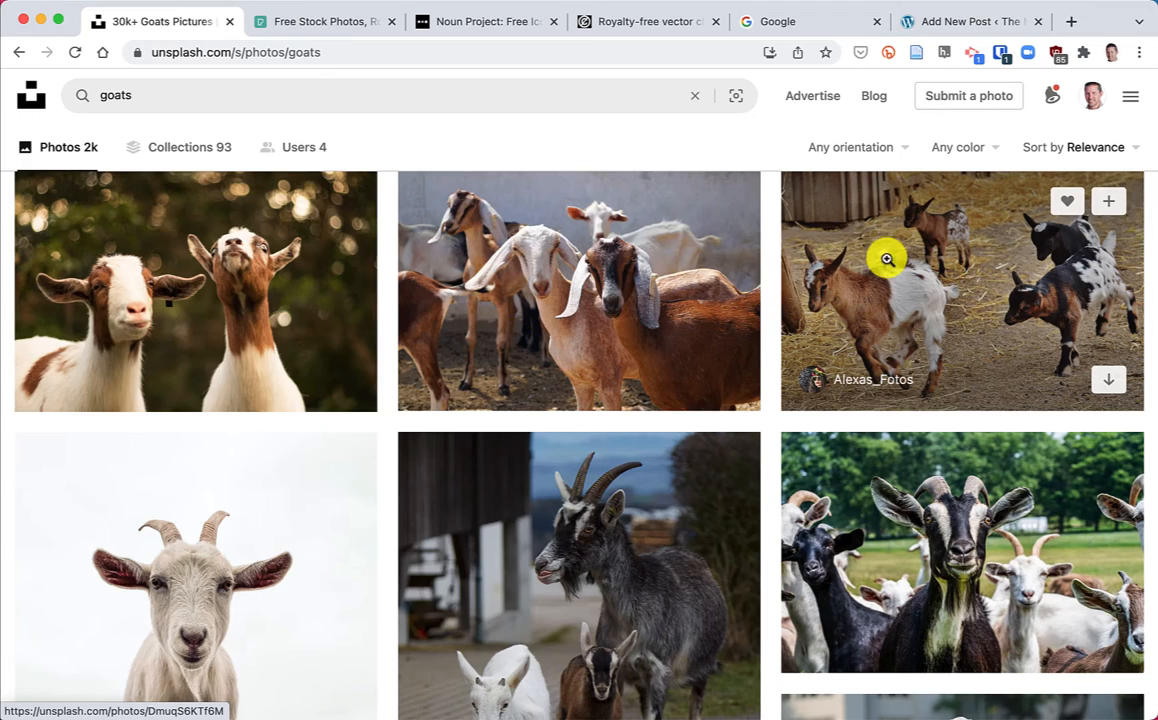
click(887, 258)
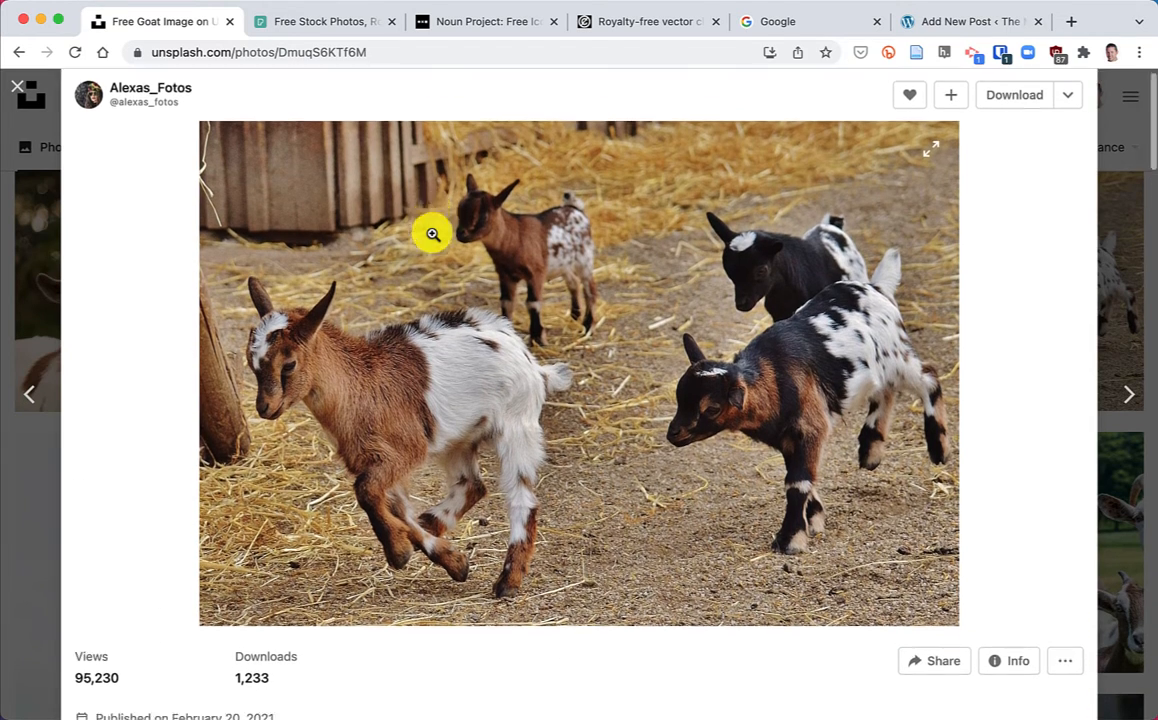
scroll(down, 3)
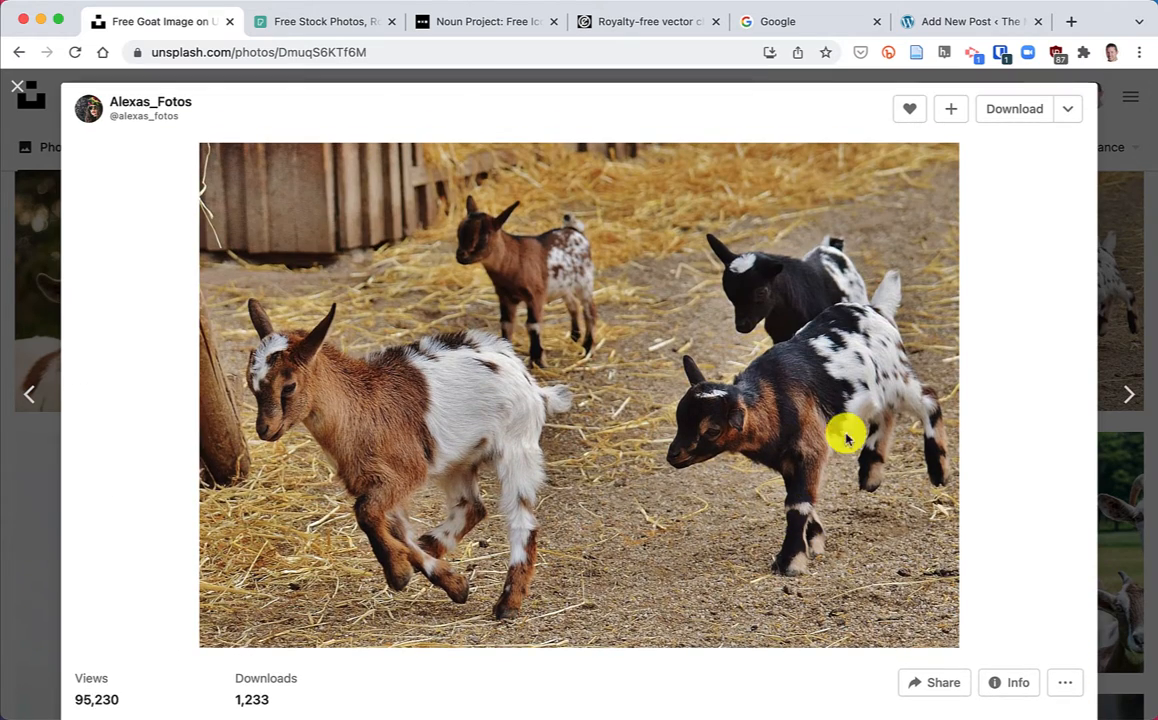
- Download the Alexas_Fotos goat photo, copy its credit text, and close the thanks box
click(1014, 109)
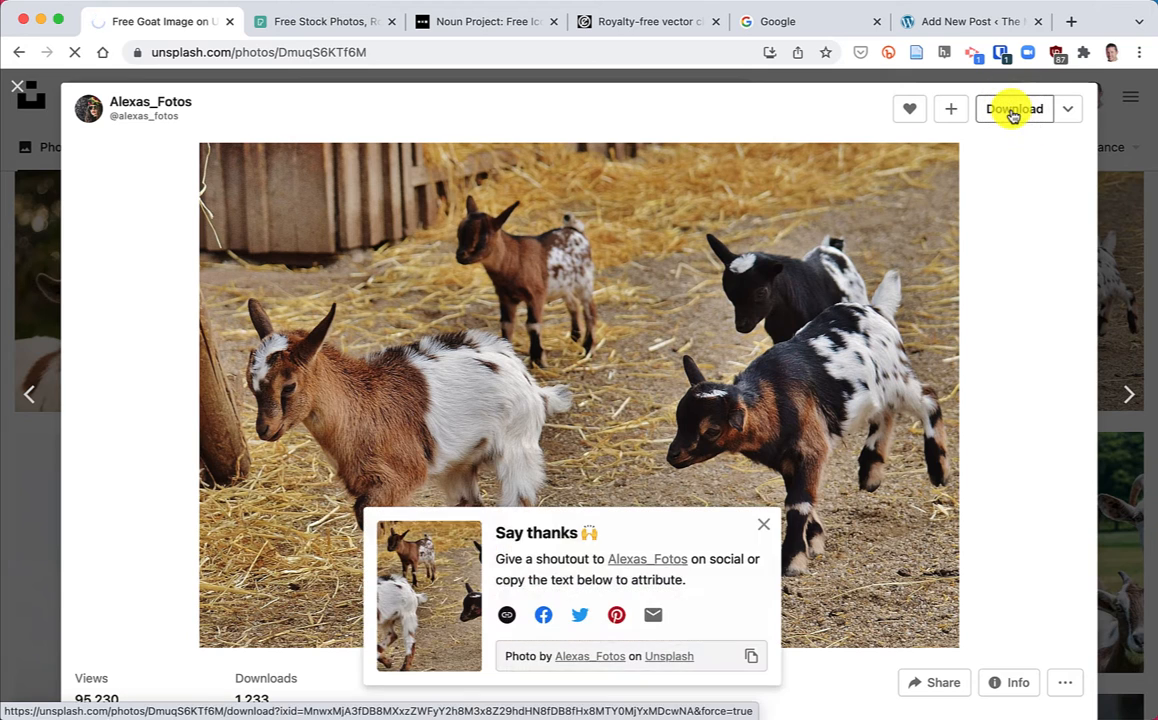
click(1014, 109)
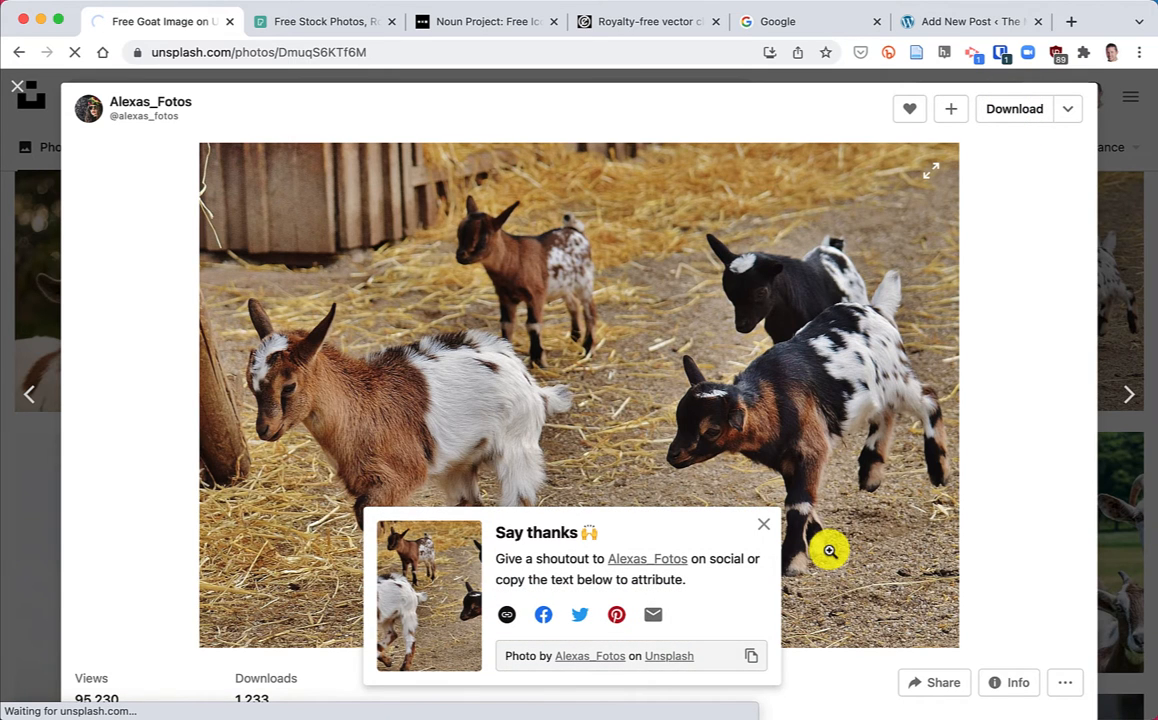
click(1013, 108)
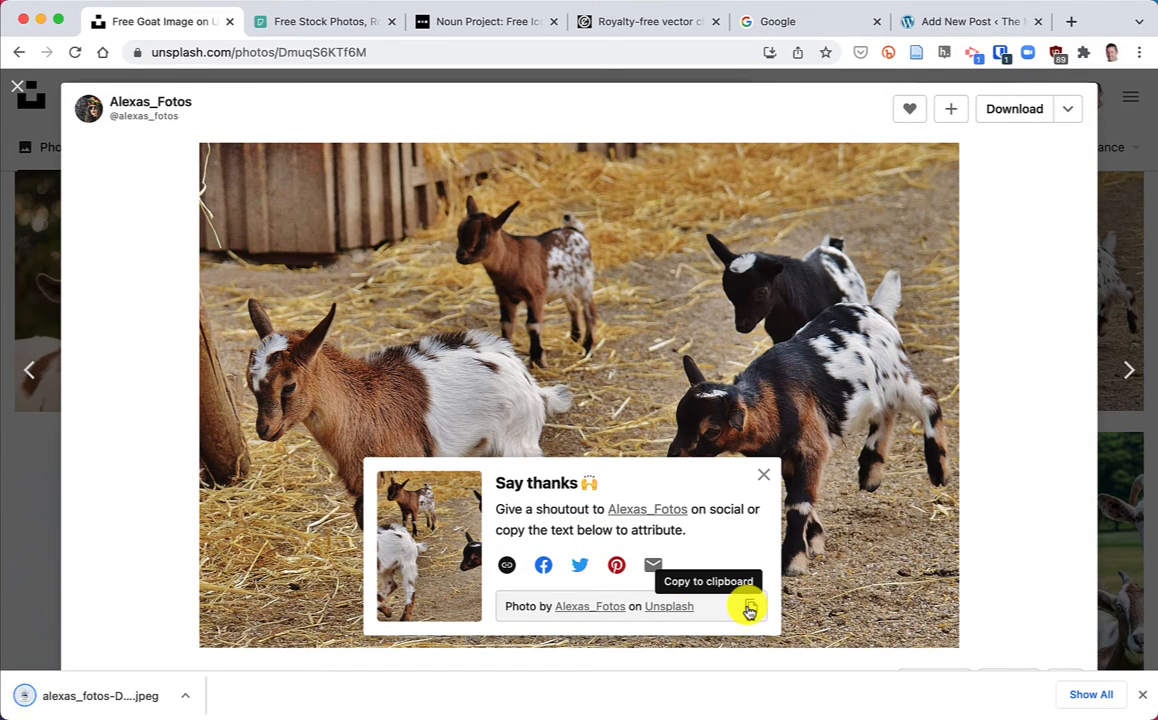
click(749, 607)
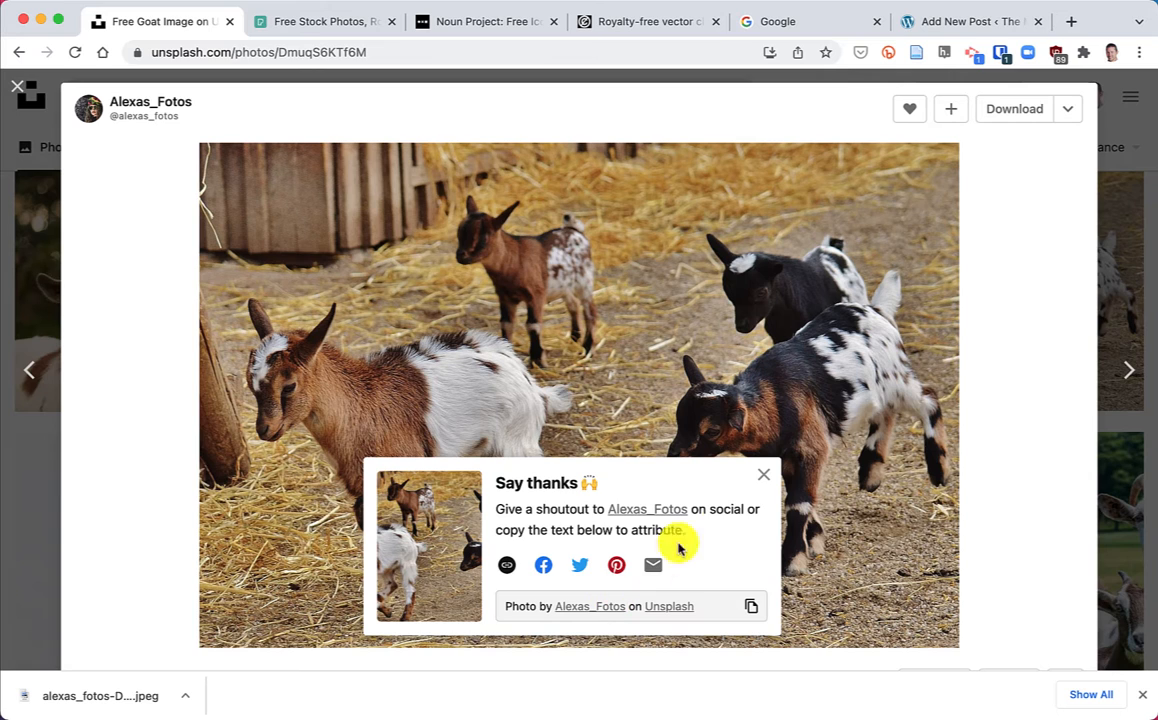
mouse_move(768, 476)
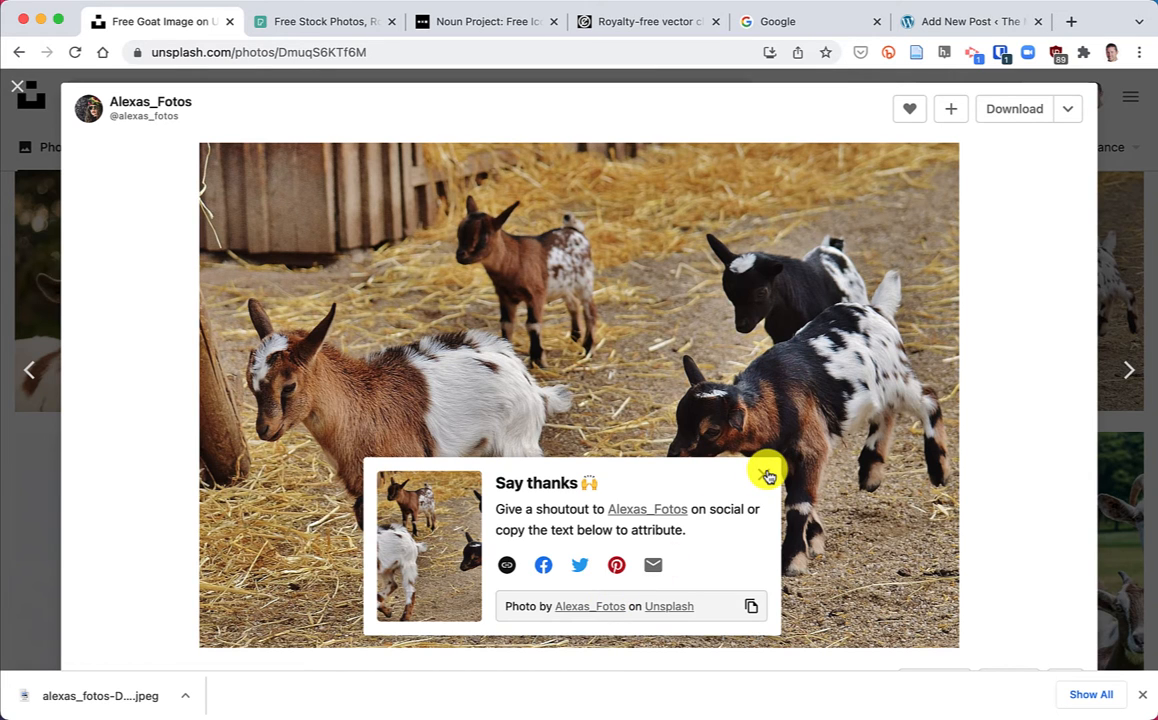
click(767, 474)
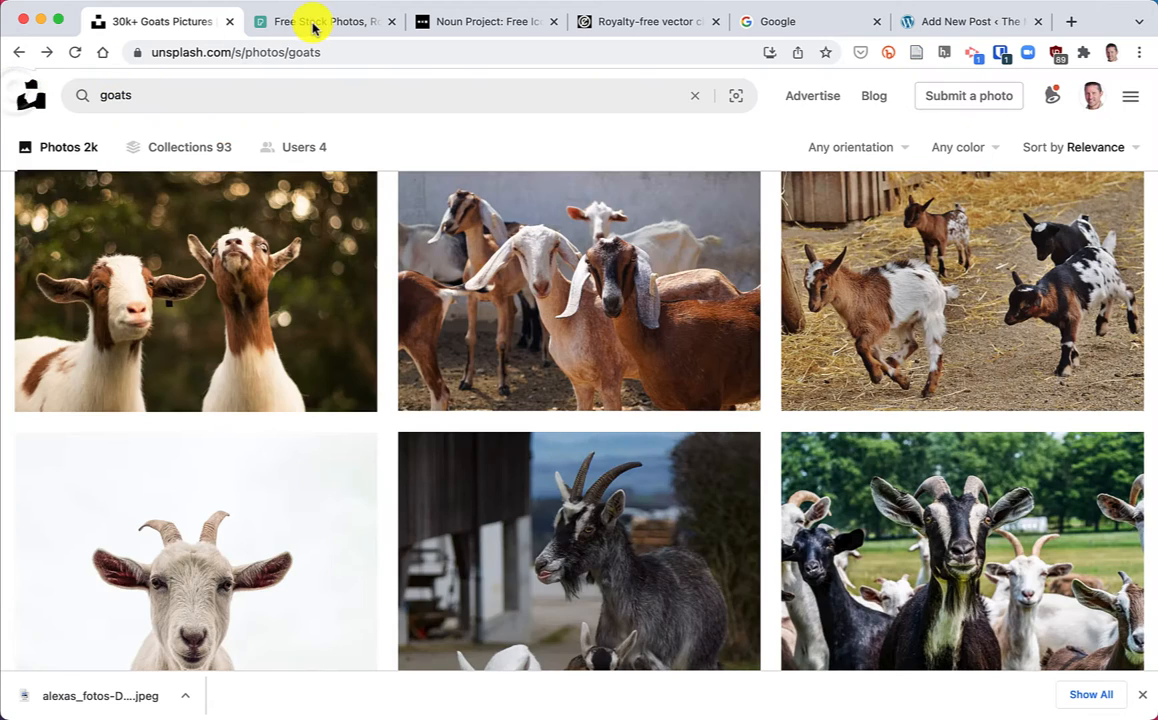
- Search Pexels for 'goat' and download Pixabay's black-and-white goat portrait
click(322, 21)
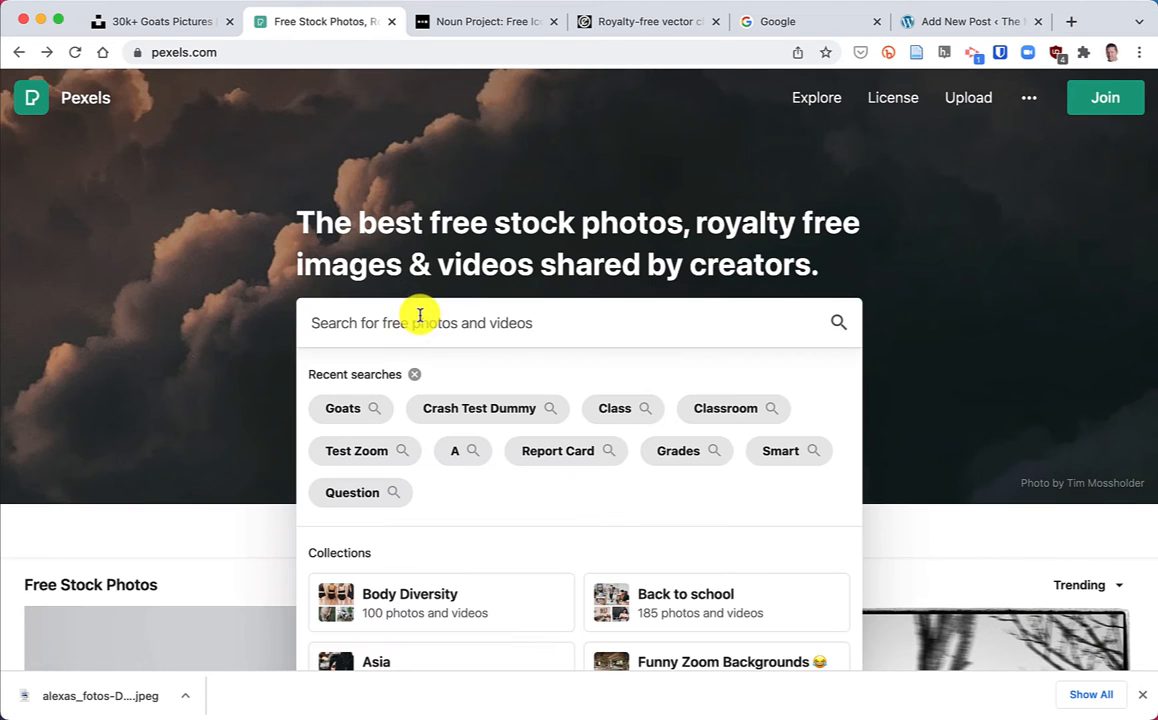
text(goats)
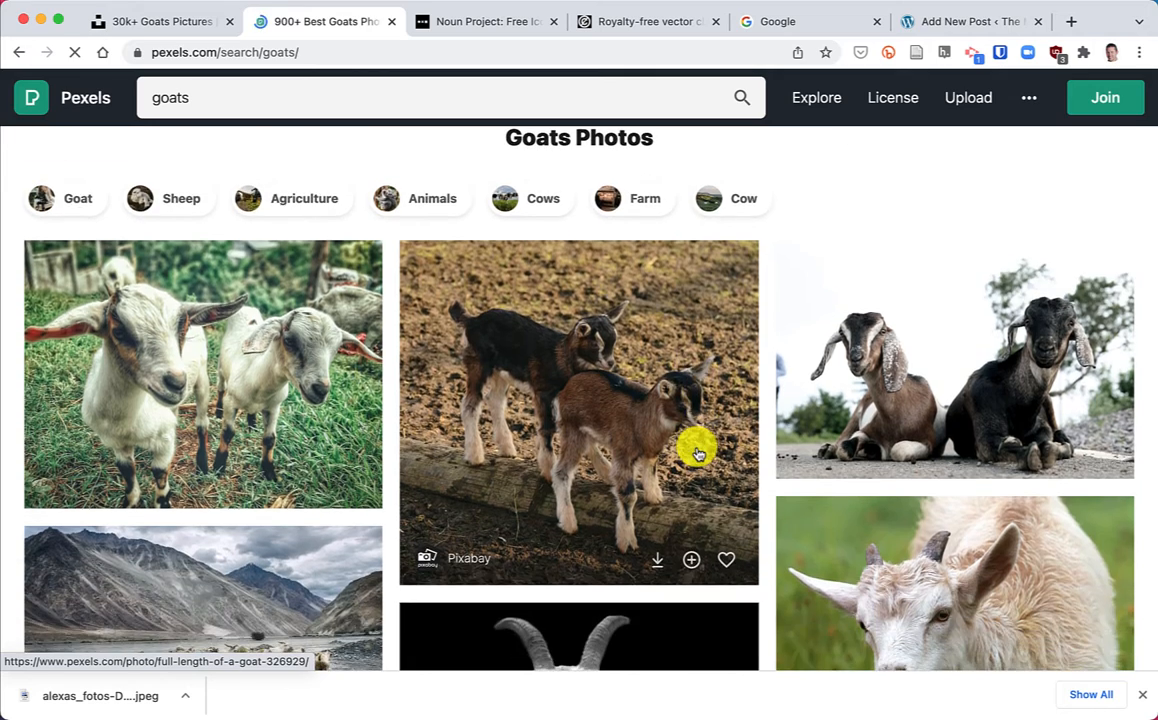
scroll(down, 3)
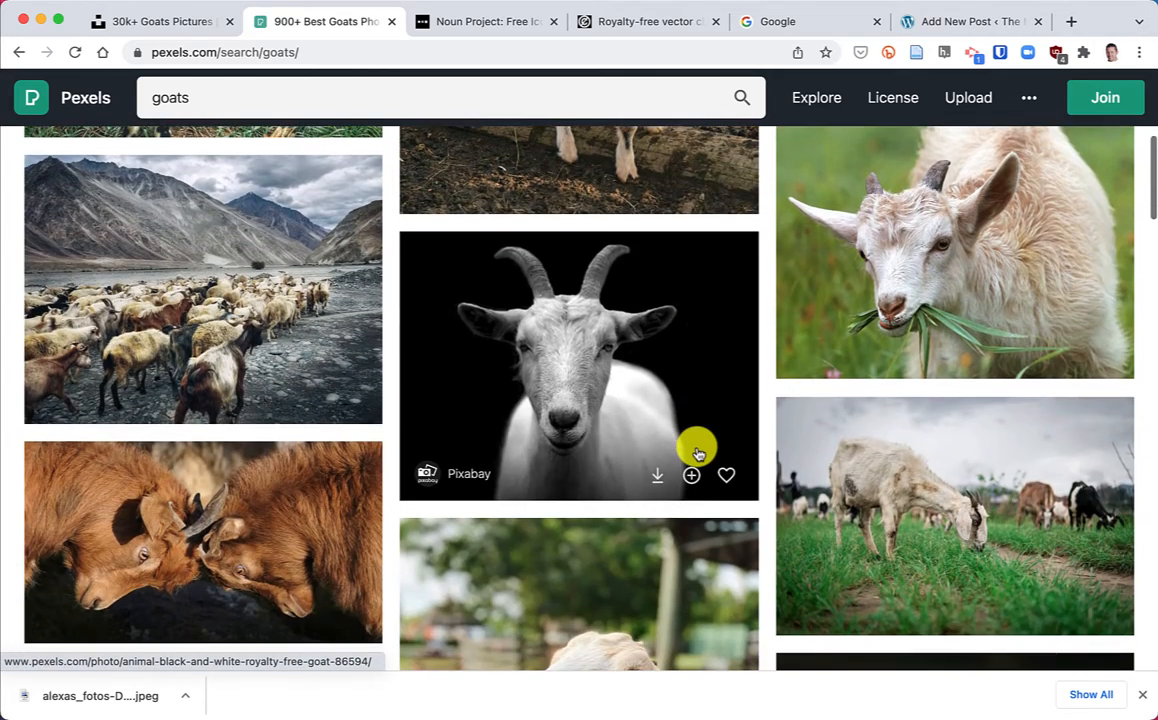
click(578, 365)
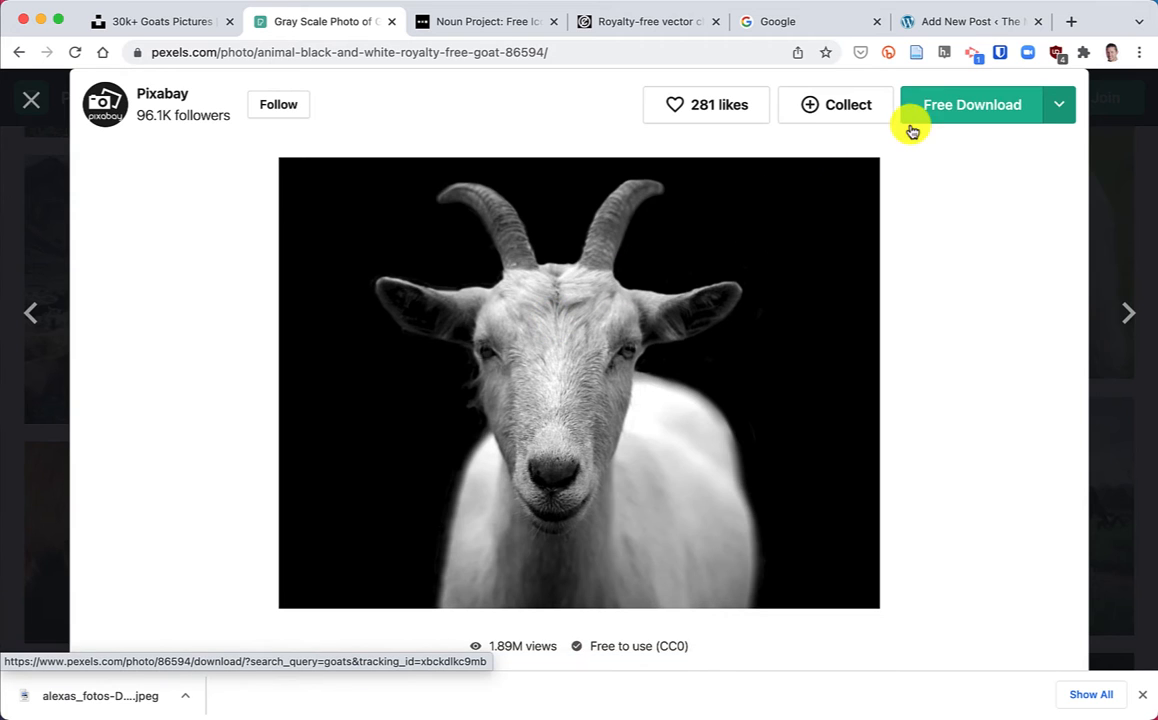
click(972, 104)
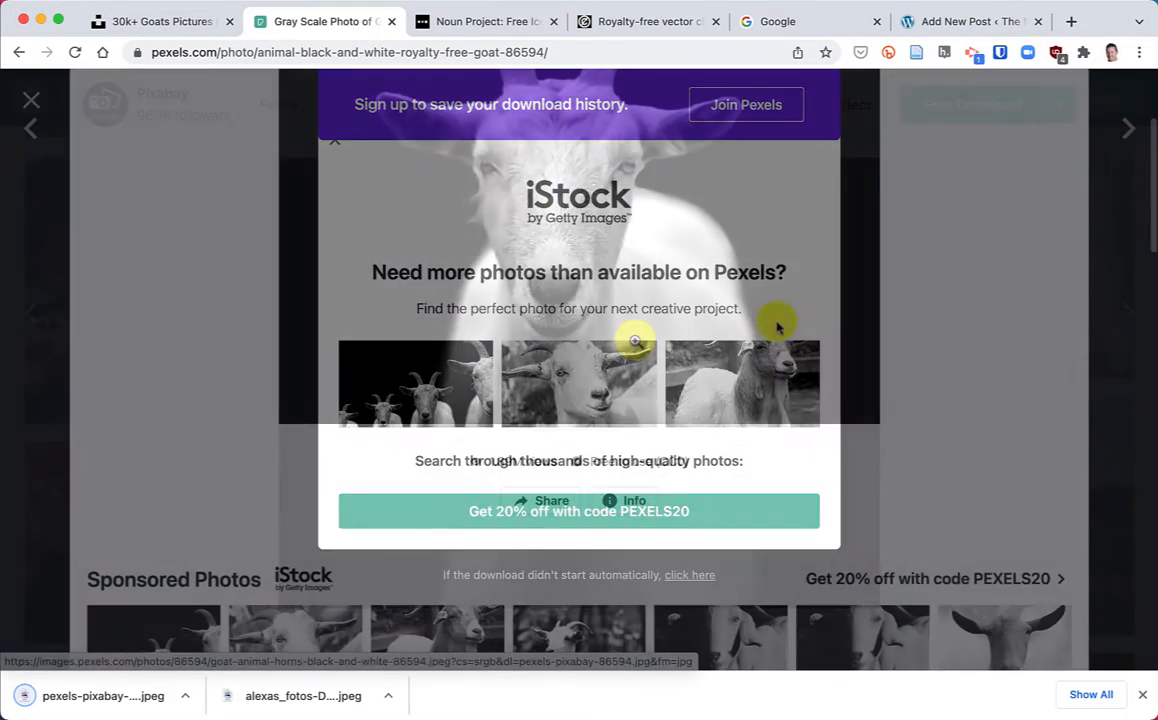
- Dismiss the iStock popup and confirm the photo's free, no-attribution license
click(335, 140)
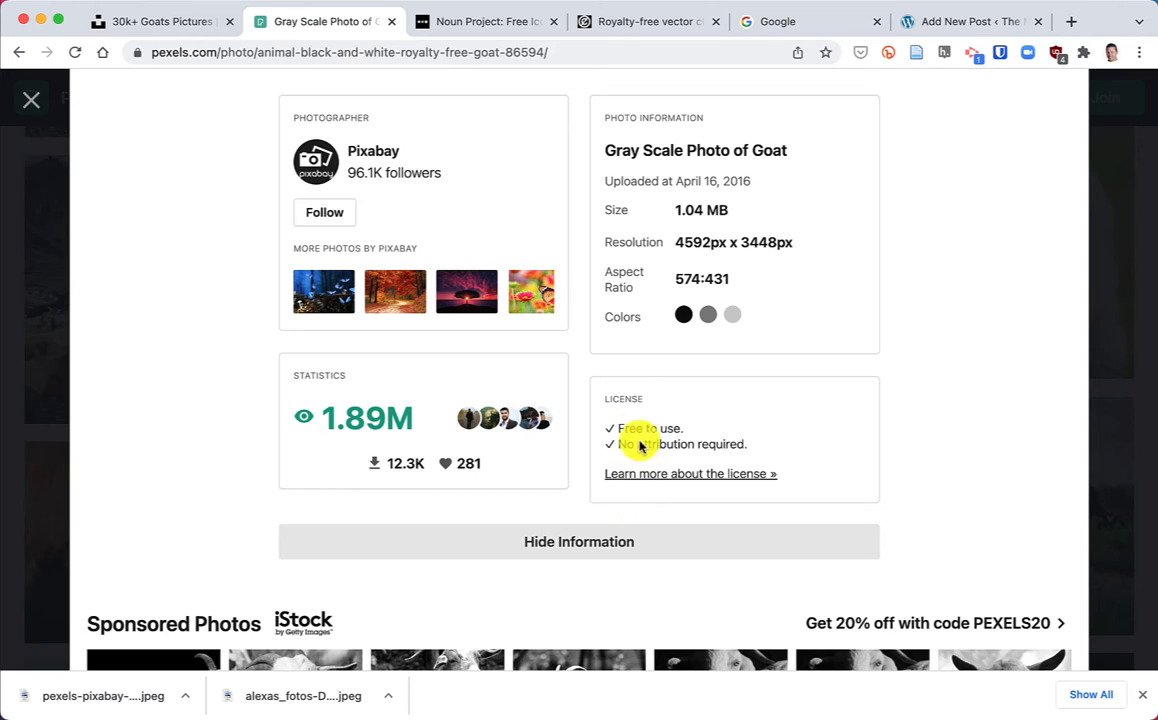
mouse_move(648, 368)
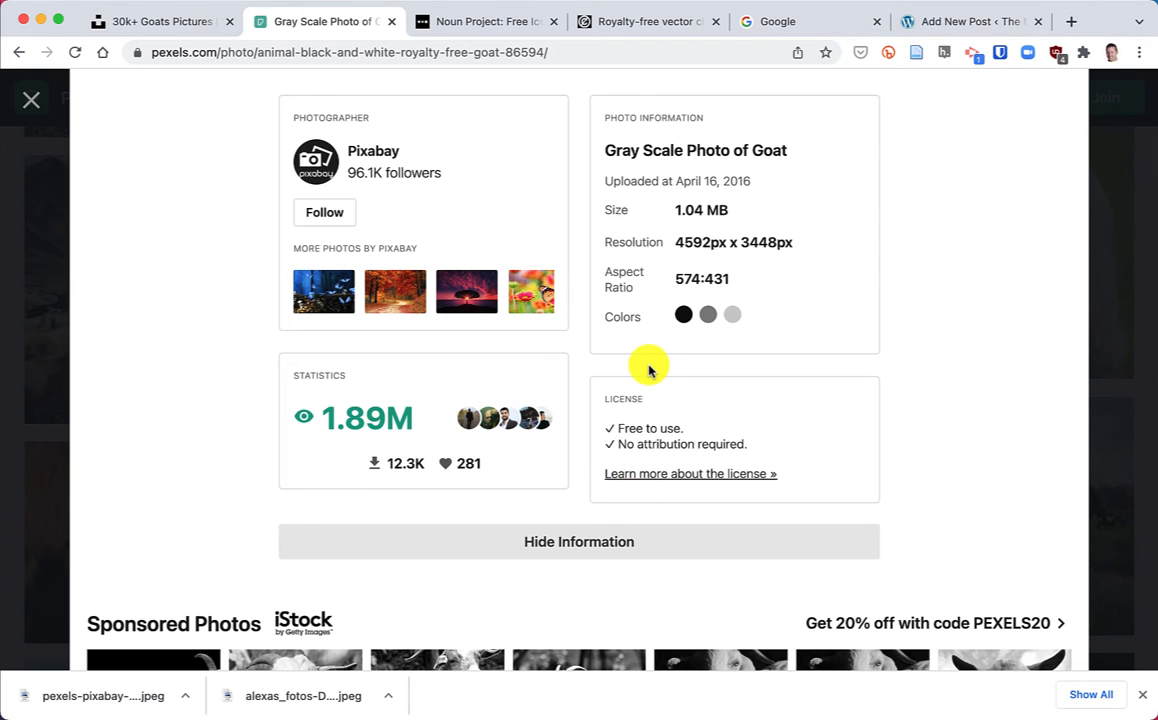
click(578, 541)
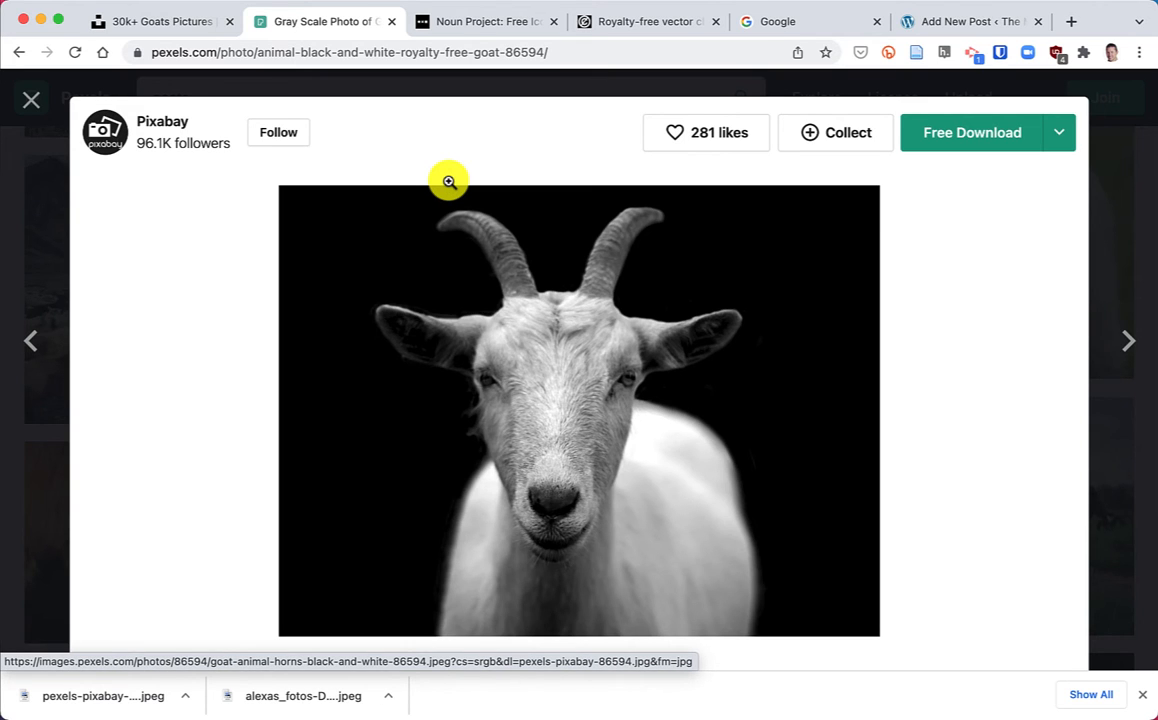
- Open a rearing goat icon on Noun Project, then the Mountain rams vector on publicdomainvectors.org
click(486, 21)
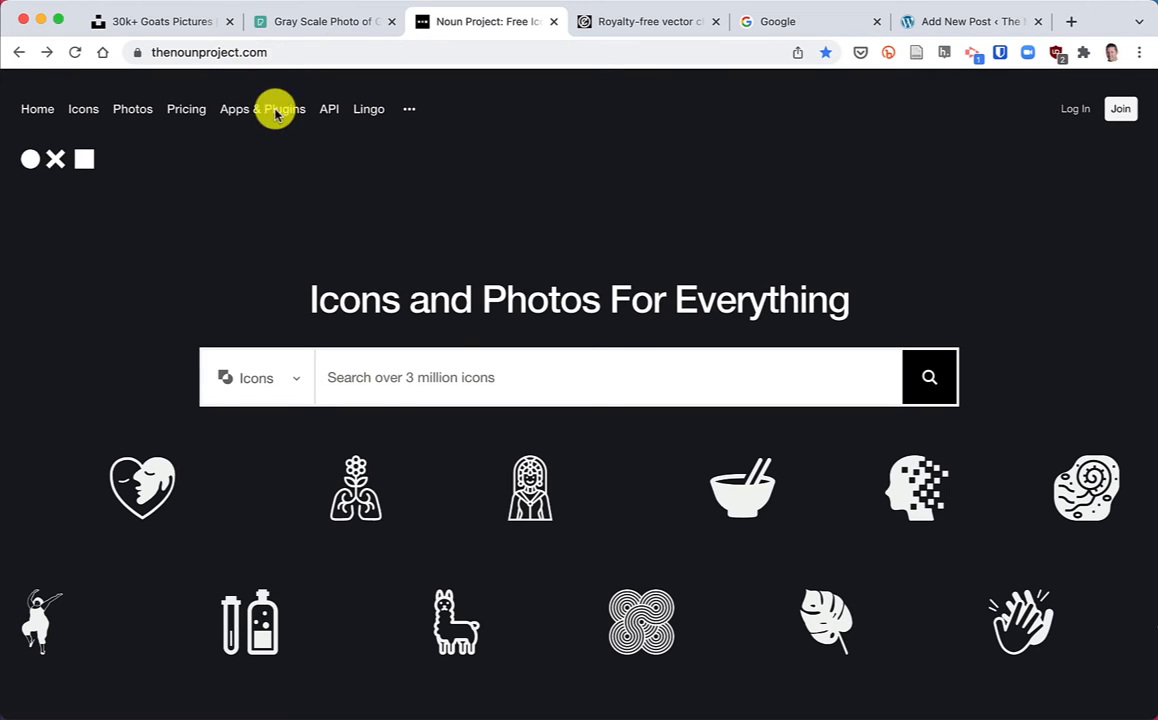
text(goats)
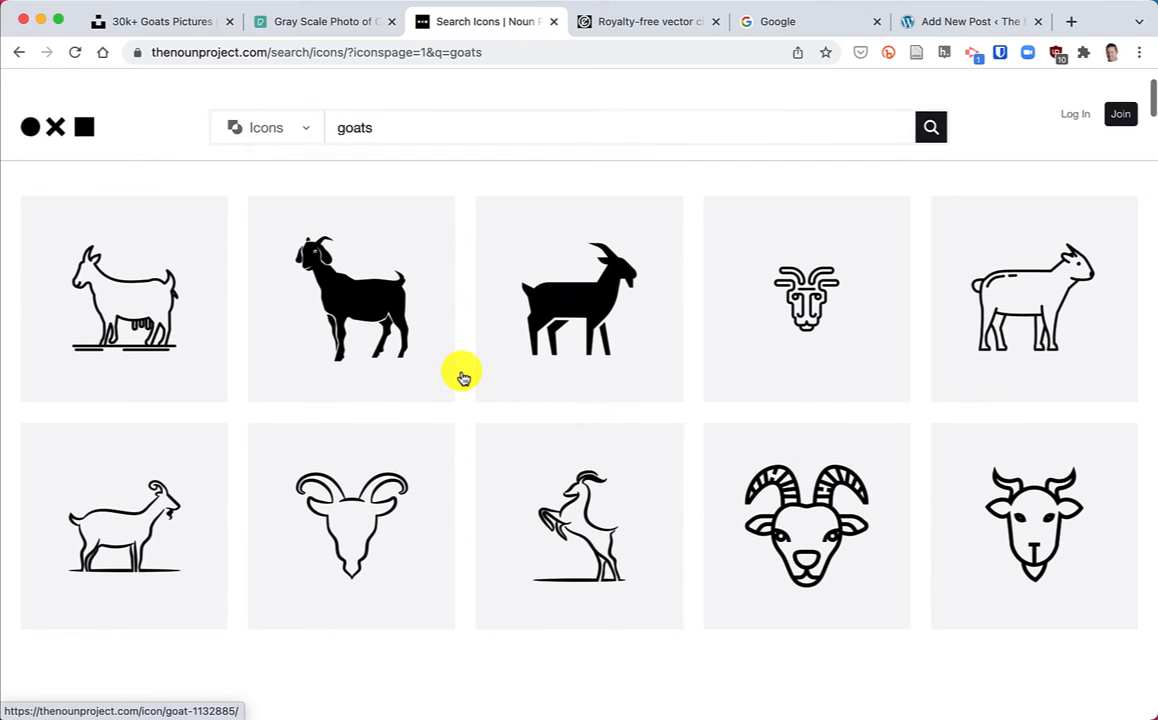
click(578, 298)
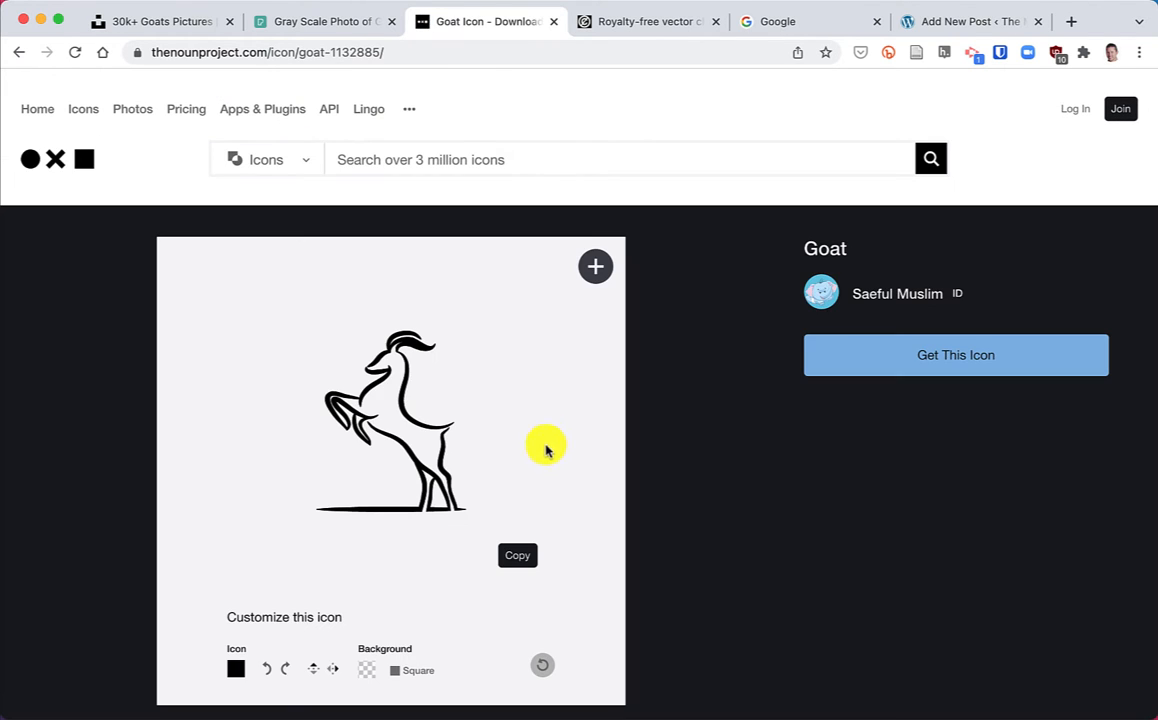
mouse_move(733, 558)
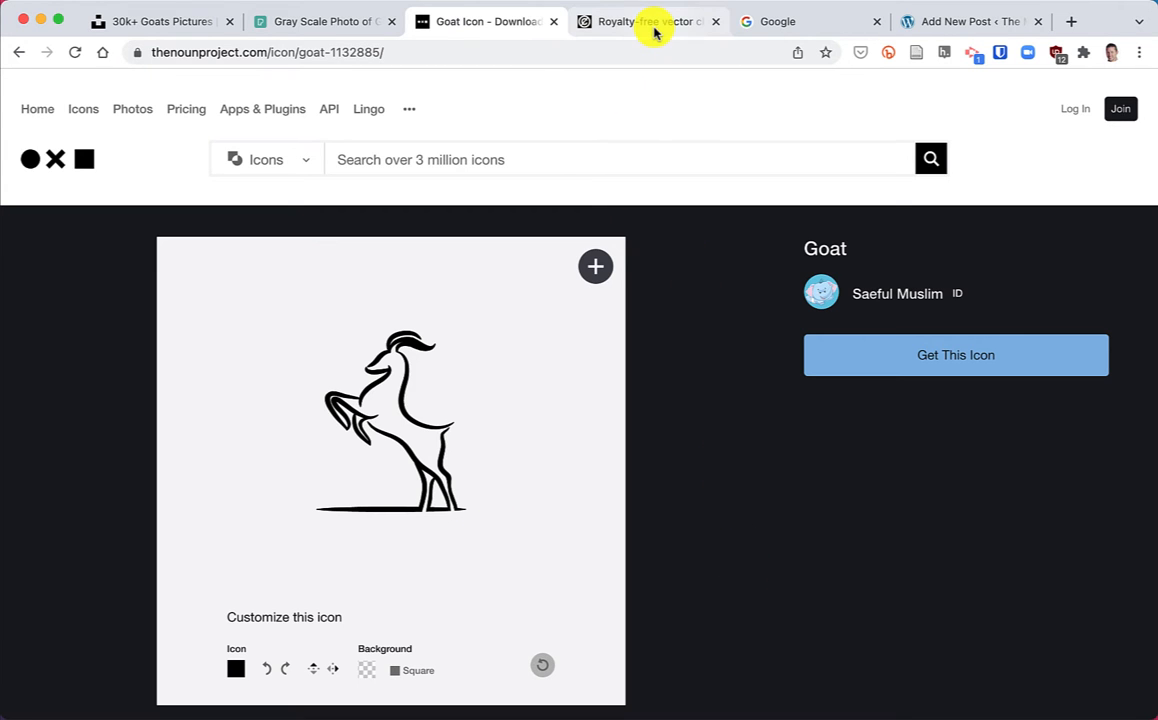
click(648, 21)
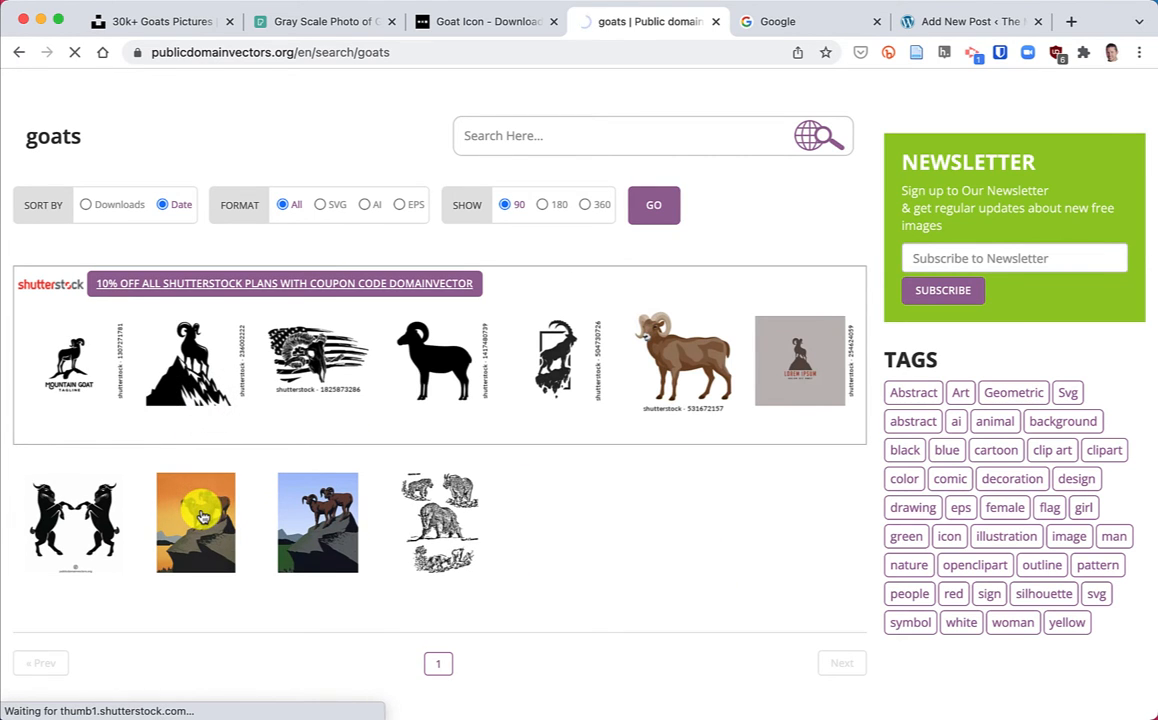
click(196, 521)
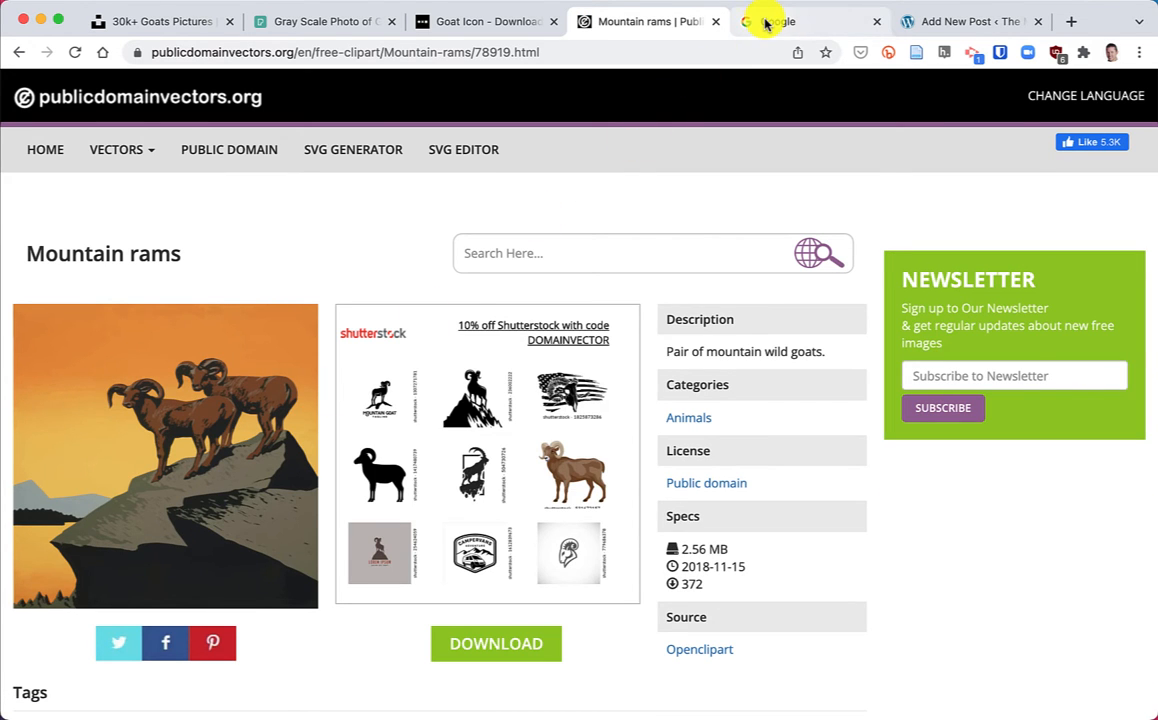
- Search Google for 'goats' and show the image results
click(805, 21)
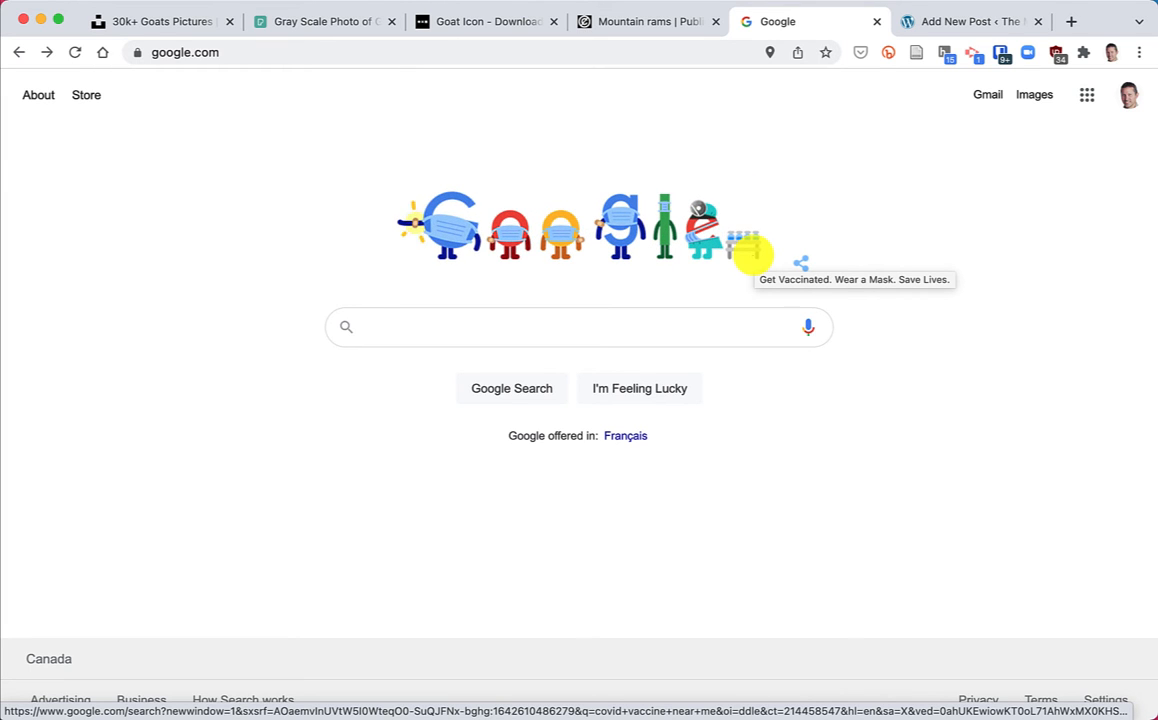
text(goats)
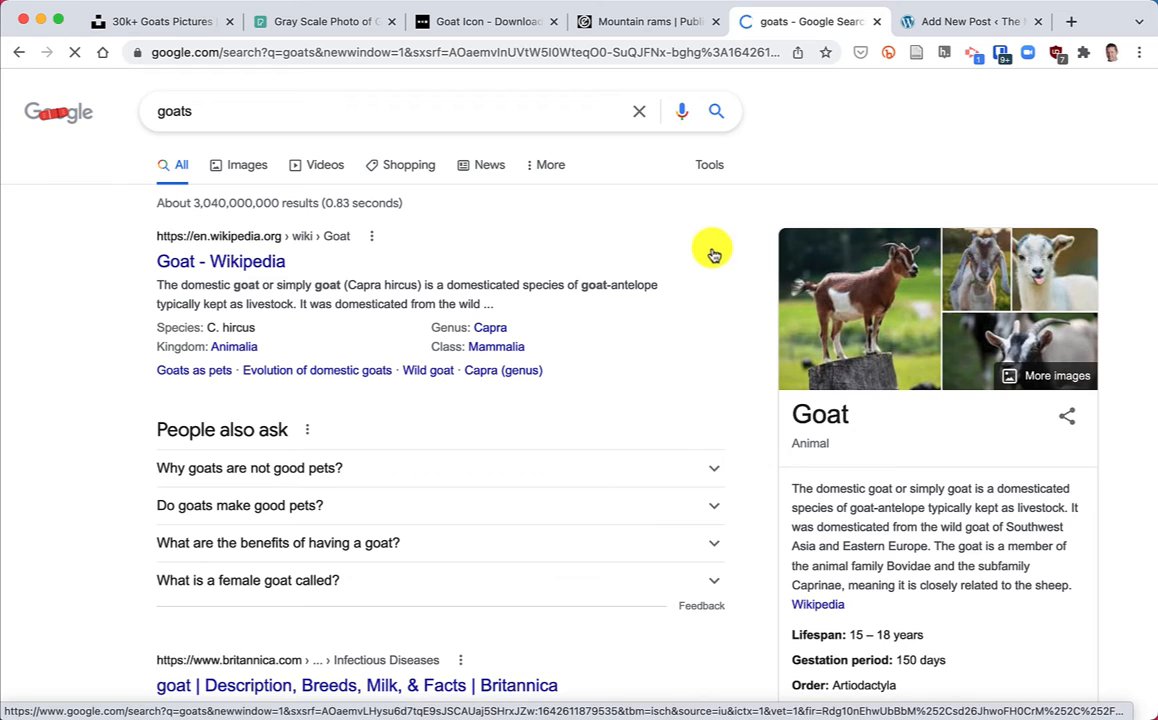
click(247, 165)
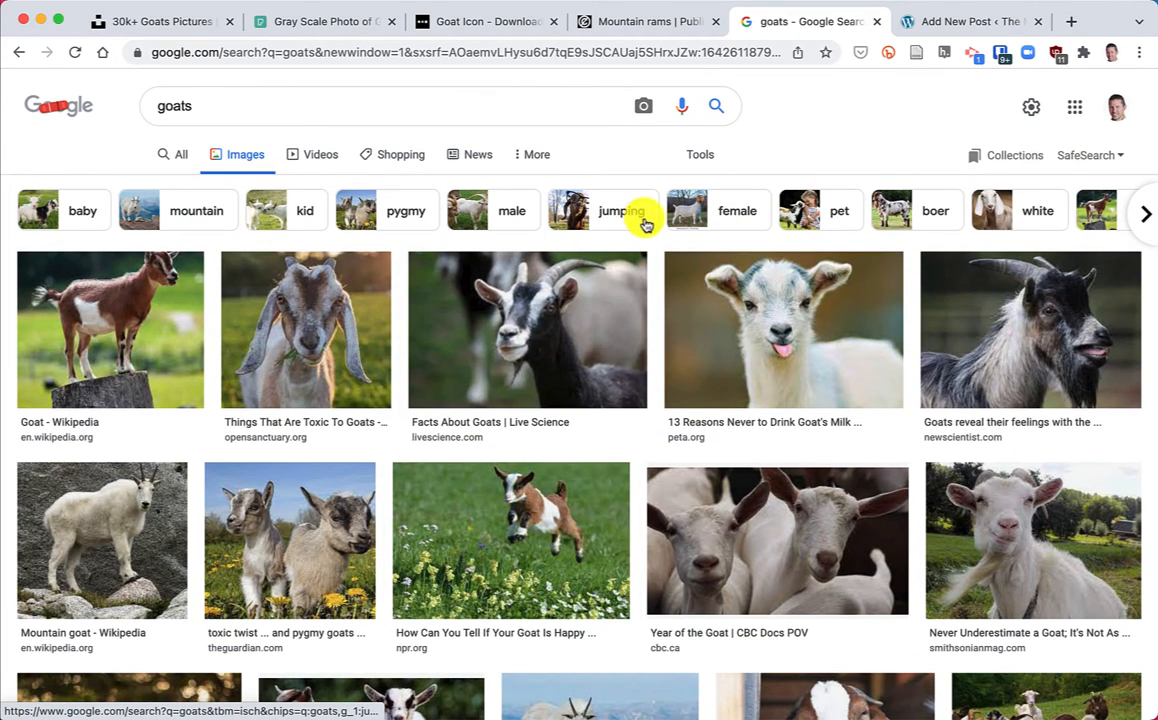
mouse_move(783, 478)
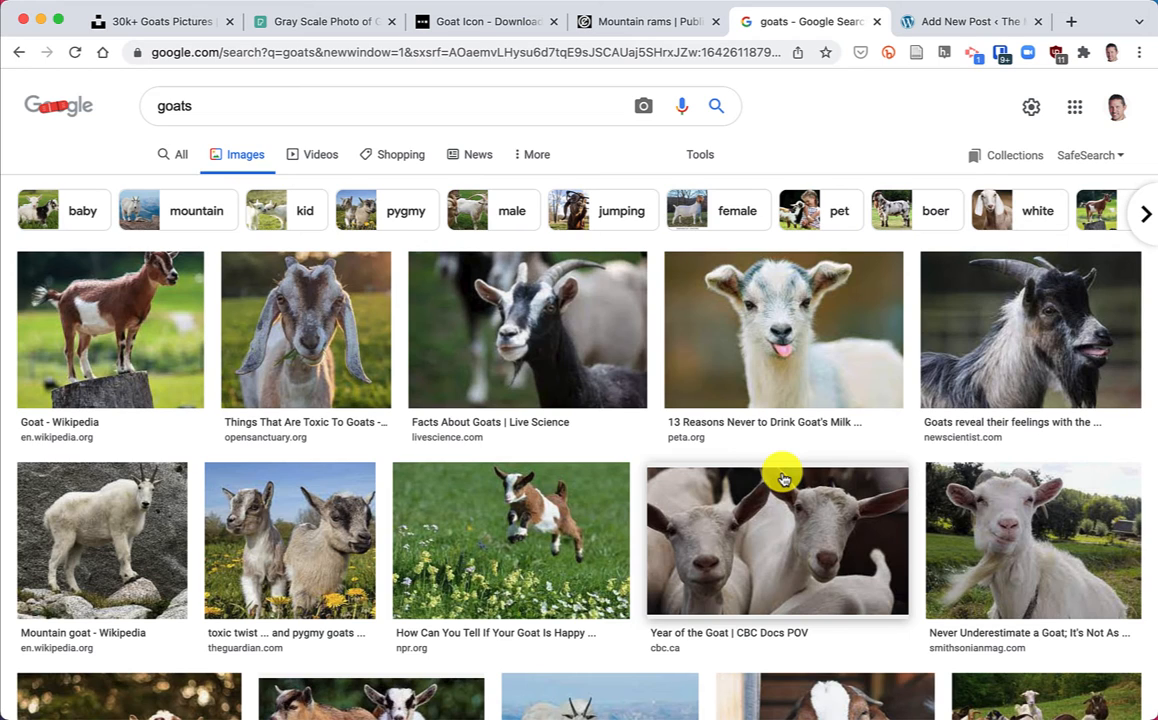
mouse_move(817, 406)
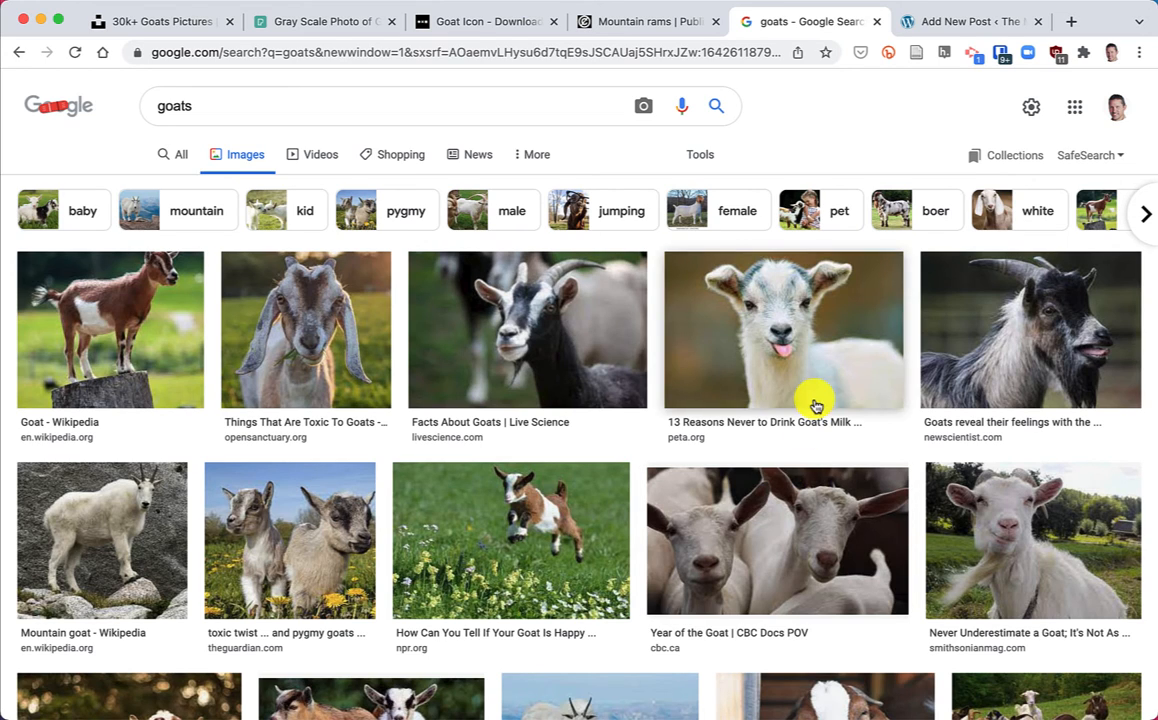
mouse_move(699, 161)
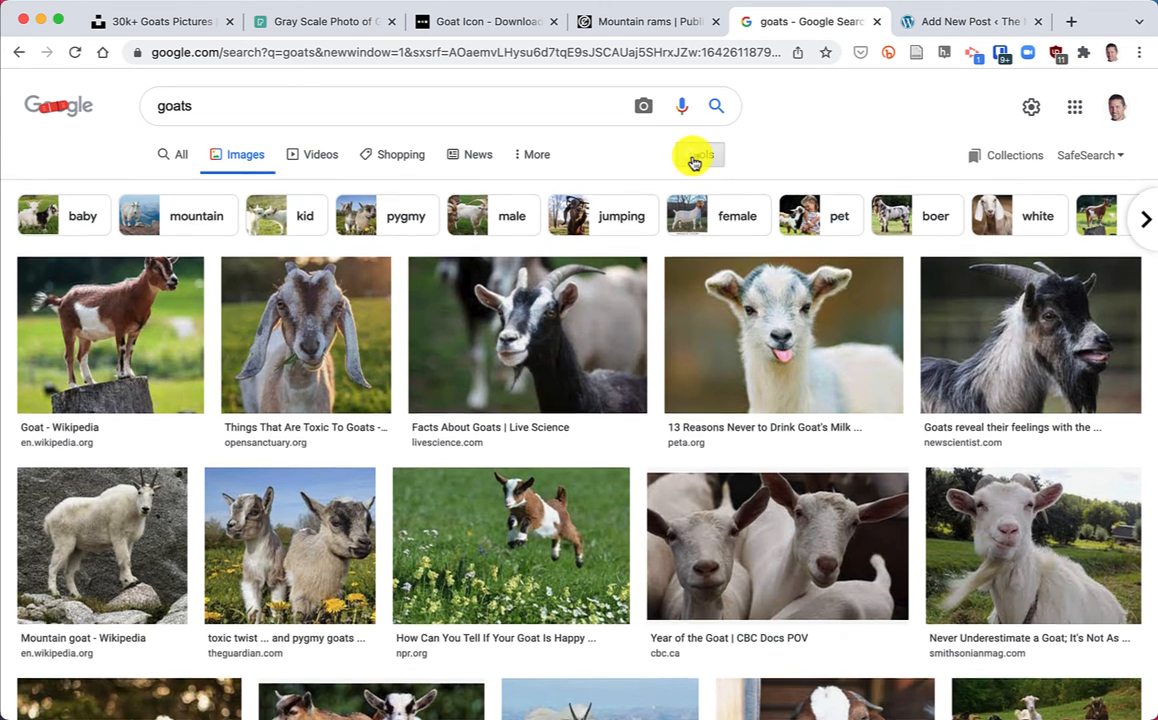
- Filter the Google goat images by usage rights to Creative Commons licenses
click(699, 154)
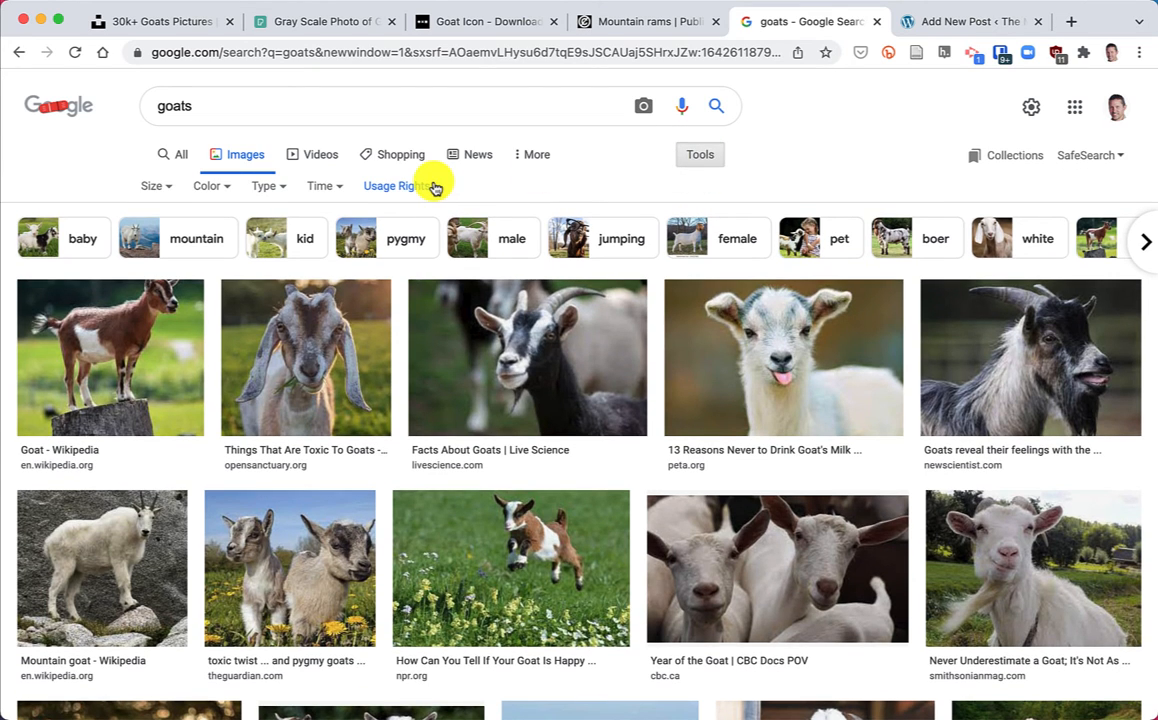
click(396, 186)
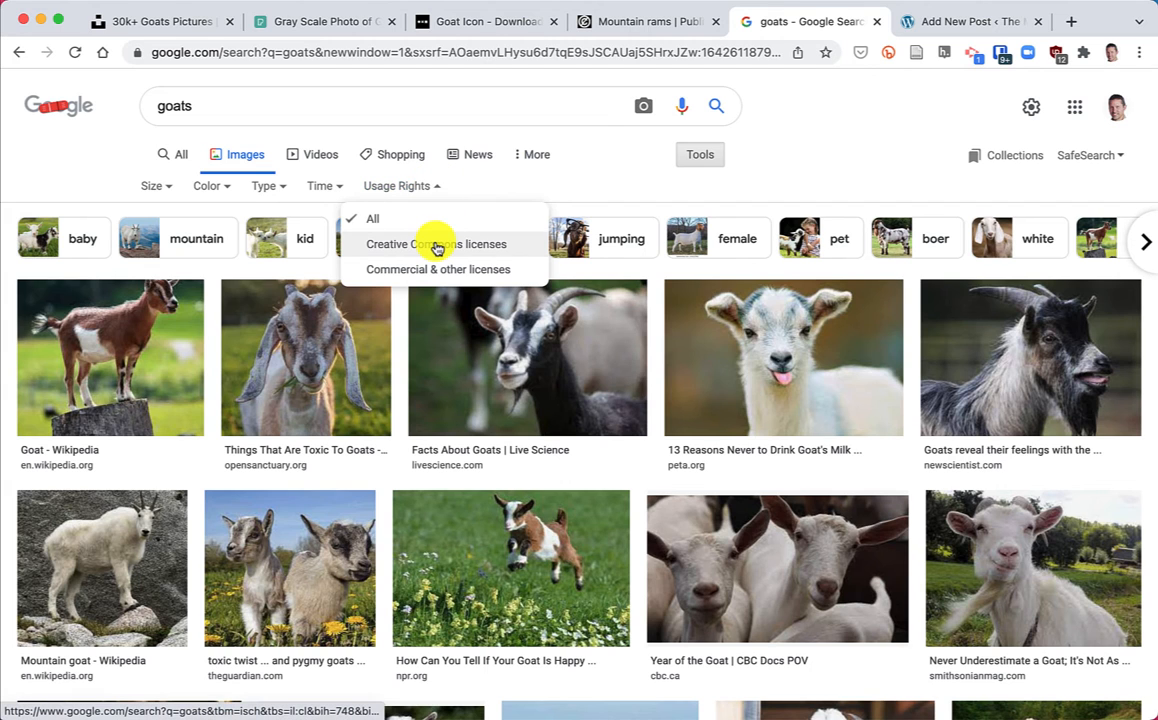
click(437, 244)
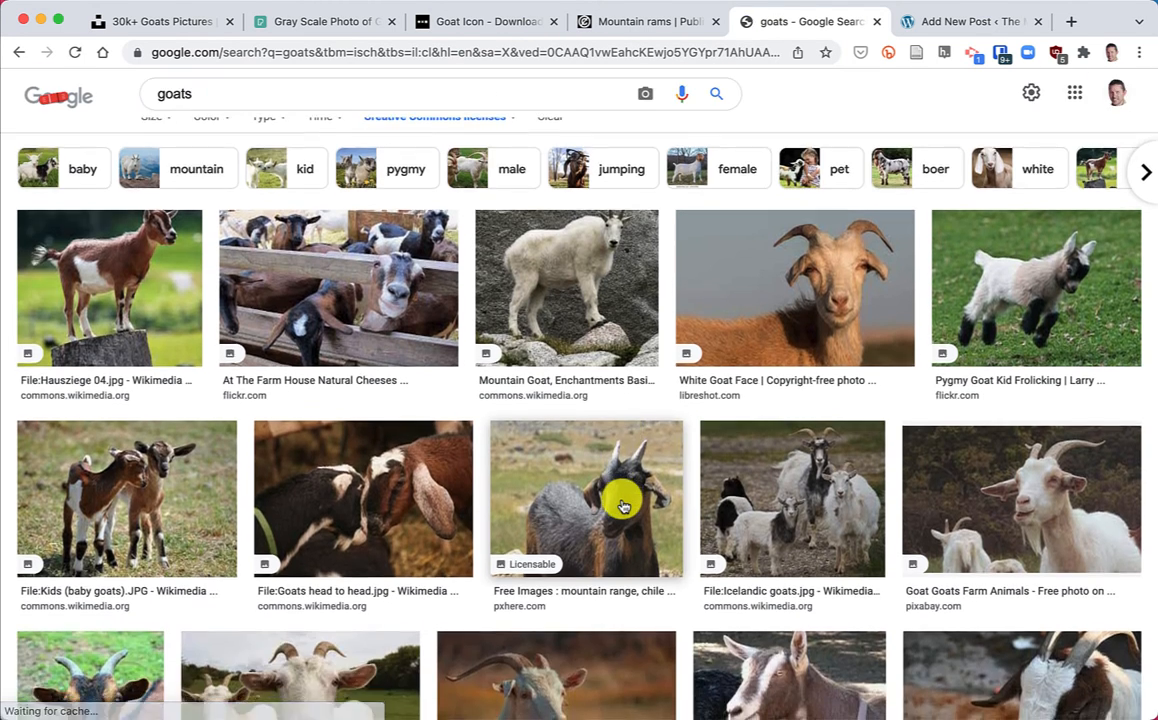
- Scroll the filtered results and preview PxHere's photo of a white goat in grass
scroll(down, 3)
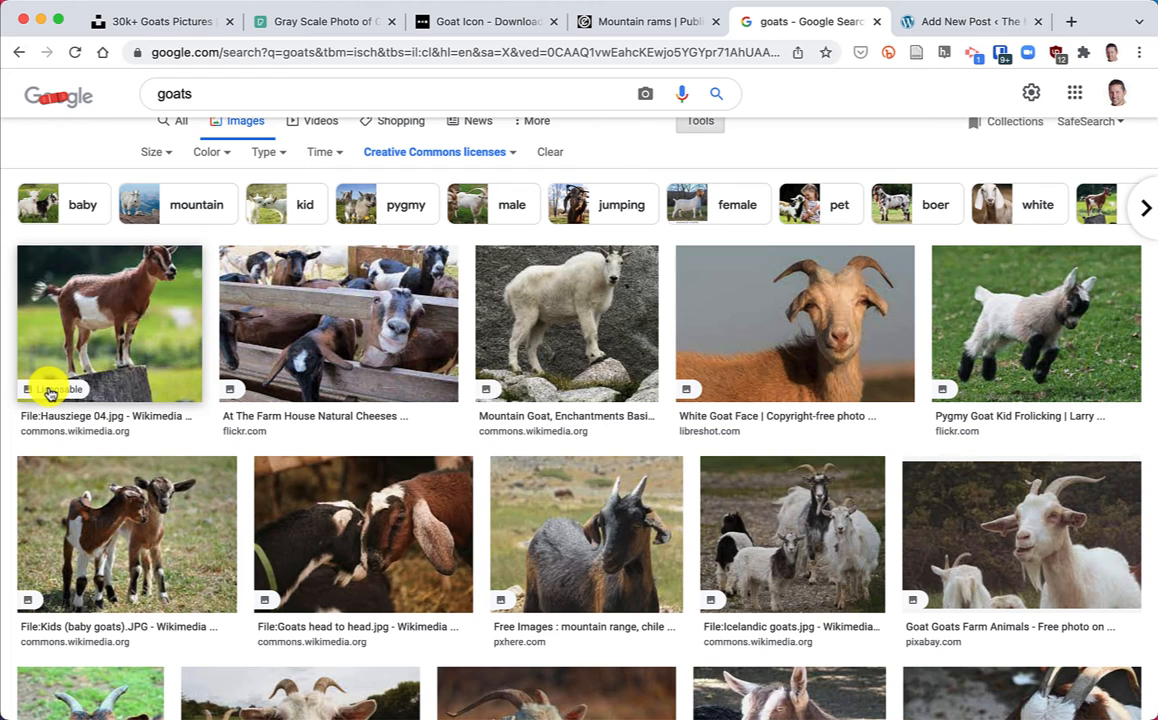
mouse_move(481, 488)
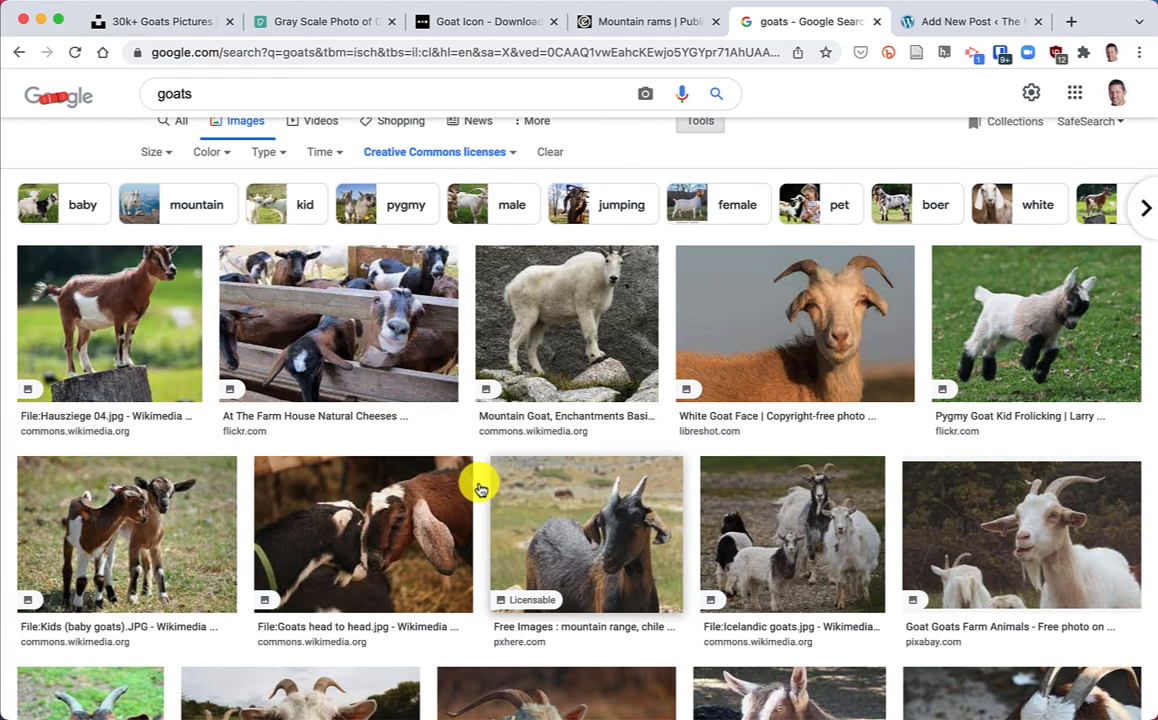
scroll(down, 3)
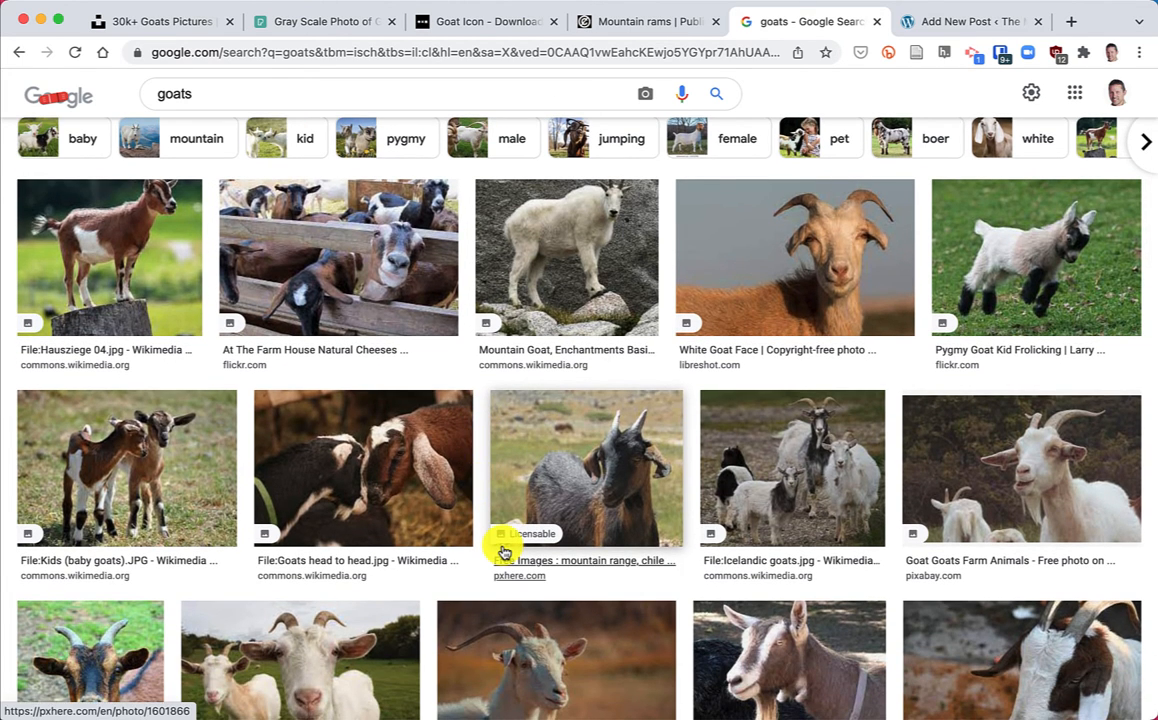
mouse_move(800, 435)
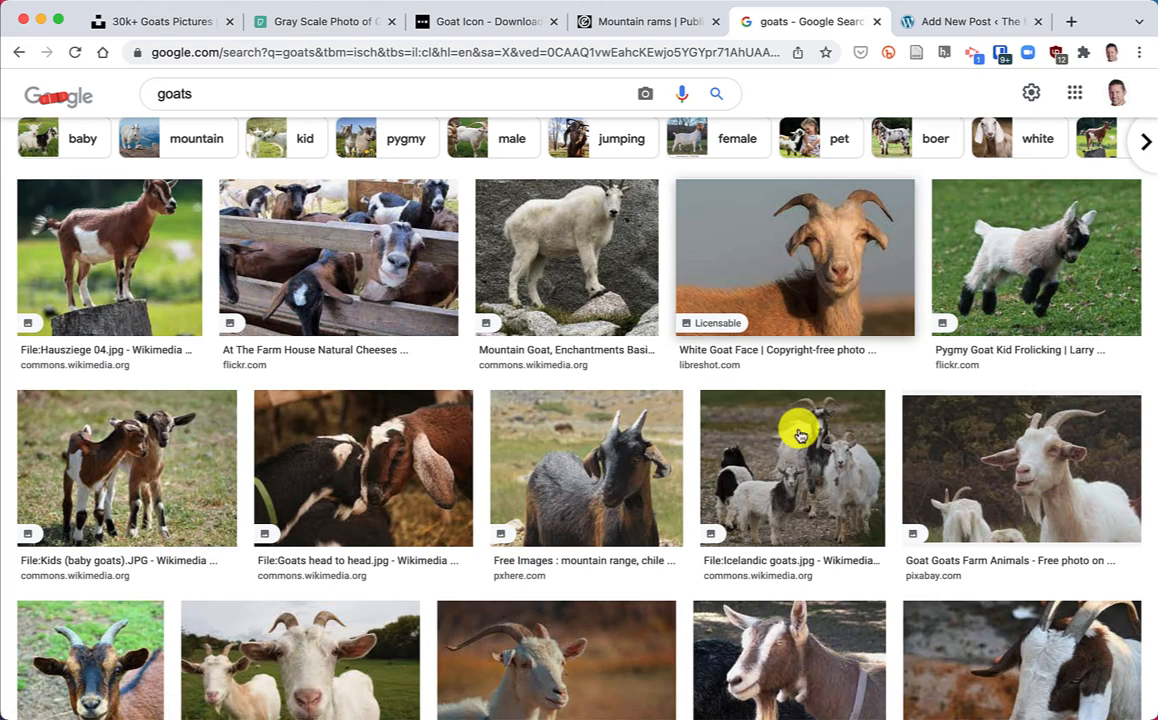
scroll(down, 3)
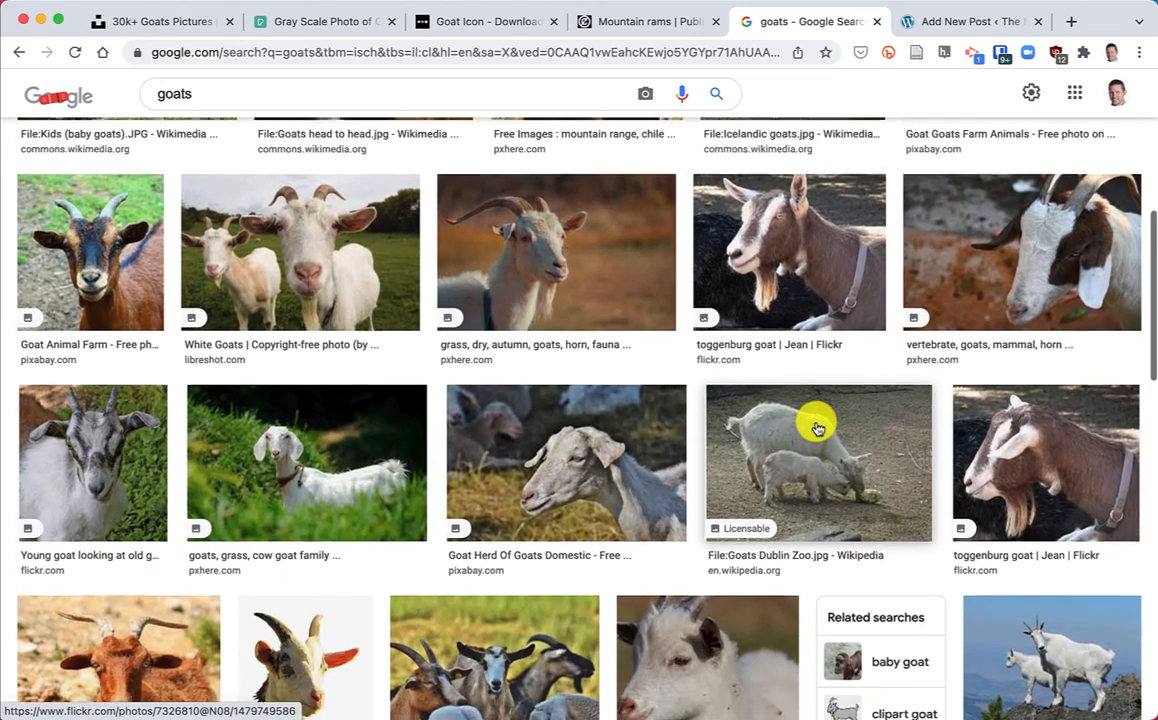
scroll(down, 3)
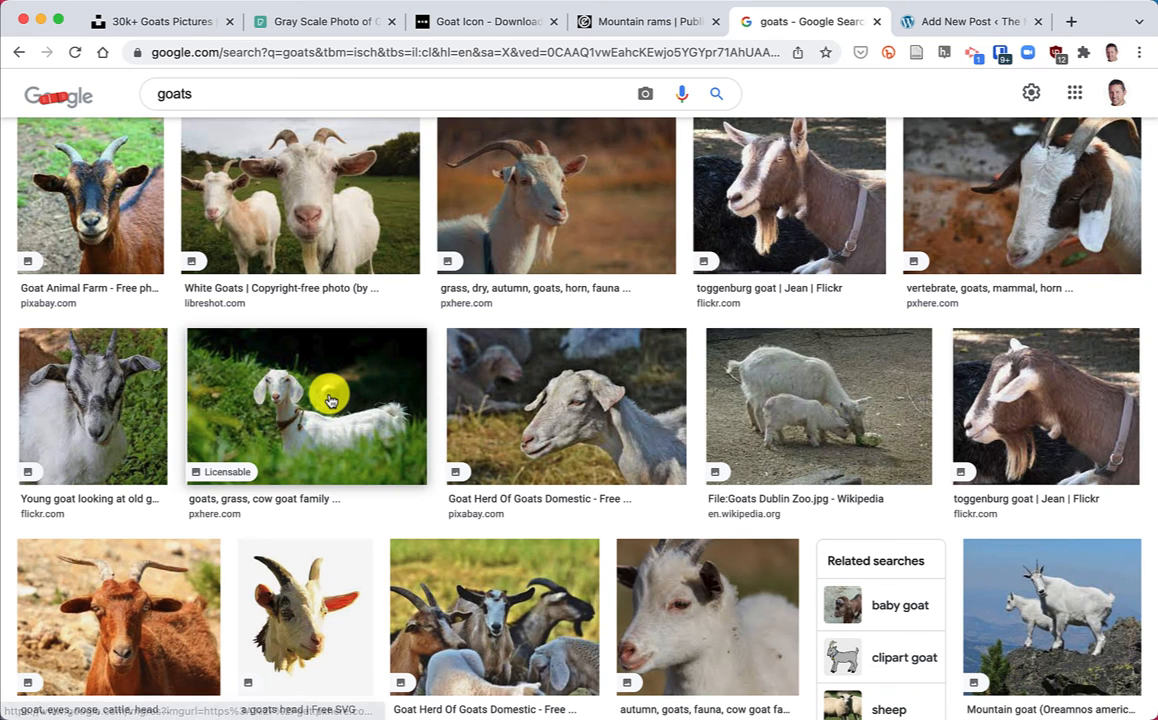
click(306, 405)
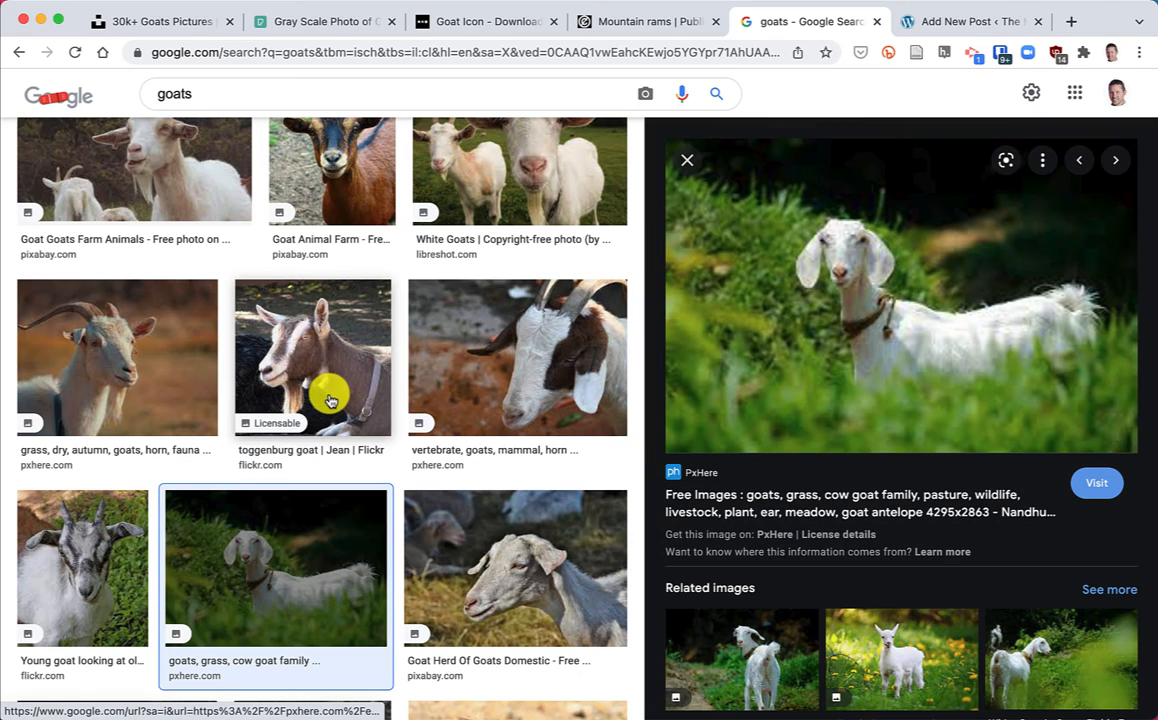
- Visit the white goat photo's PxHere page and scroll to its CC0 license box
click(1096, 483)
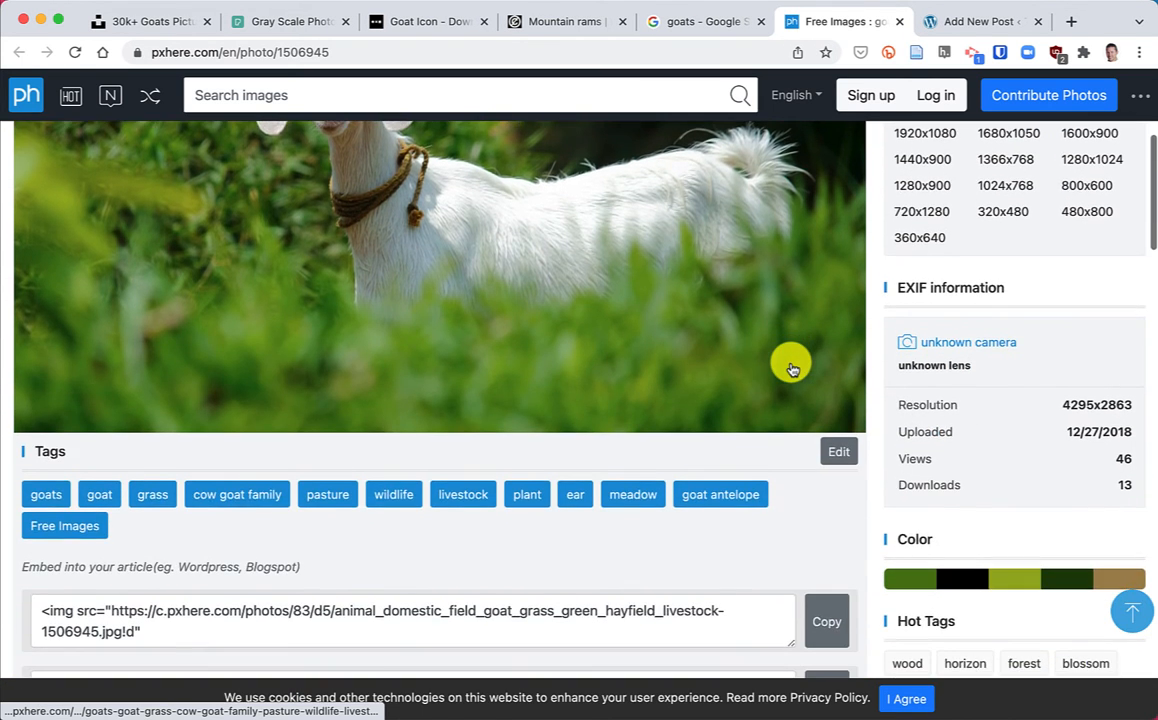
scroll(down, 3)
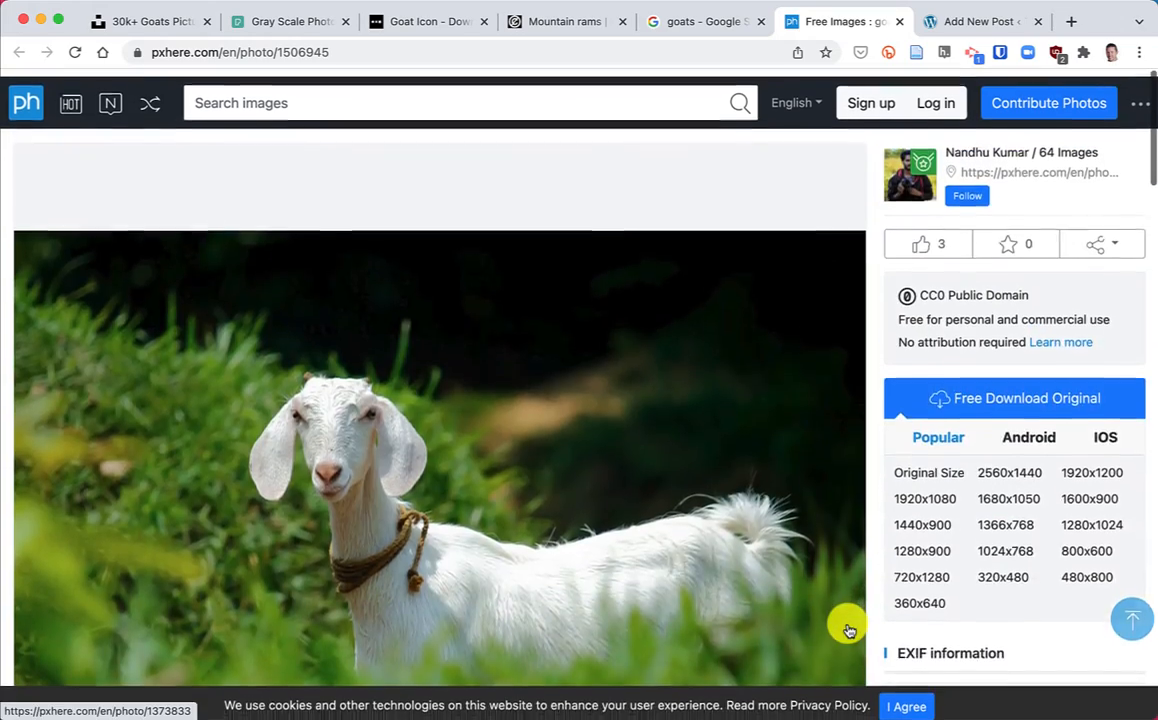
scroll(down, 3)
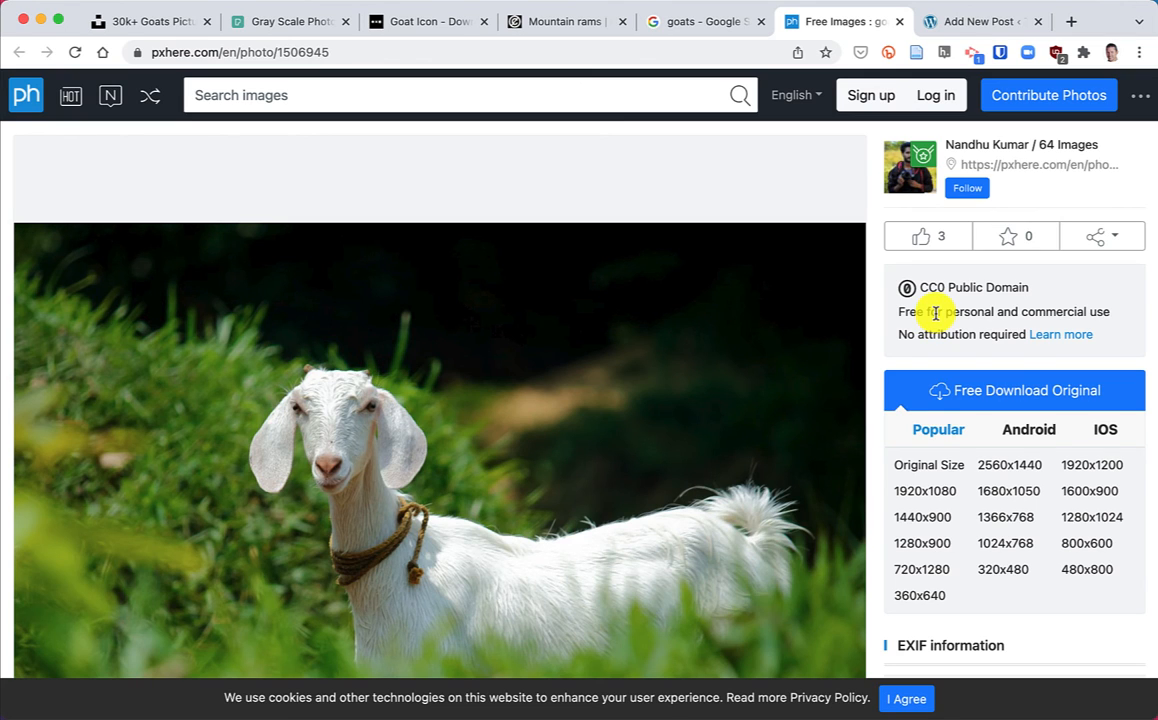
mouse_move(988, 355)
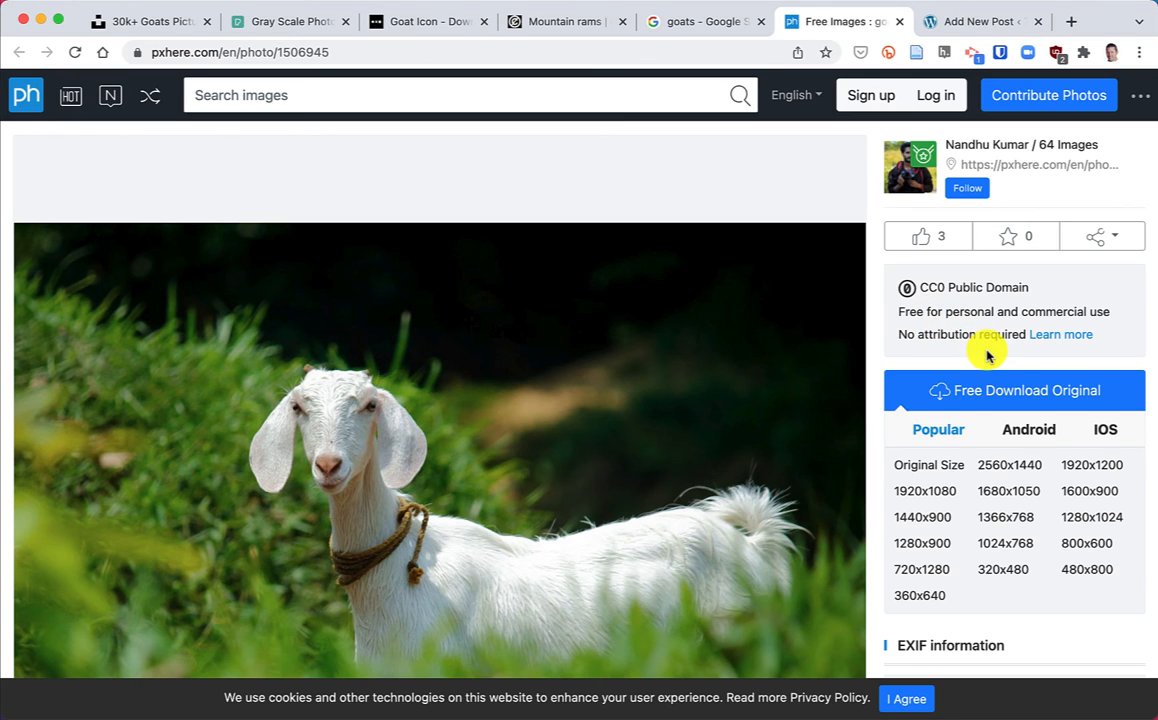
mouse_move(907, 318)
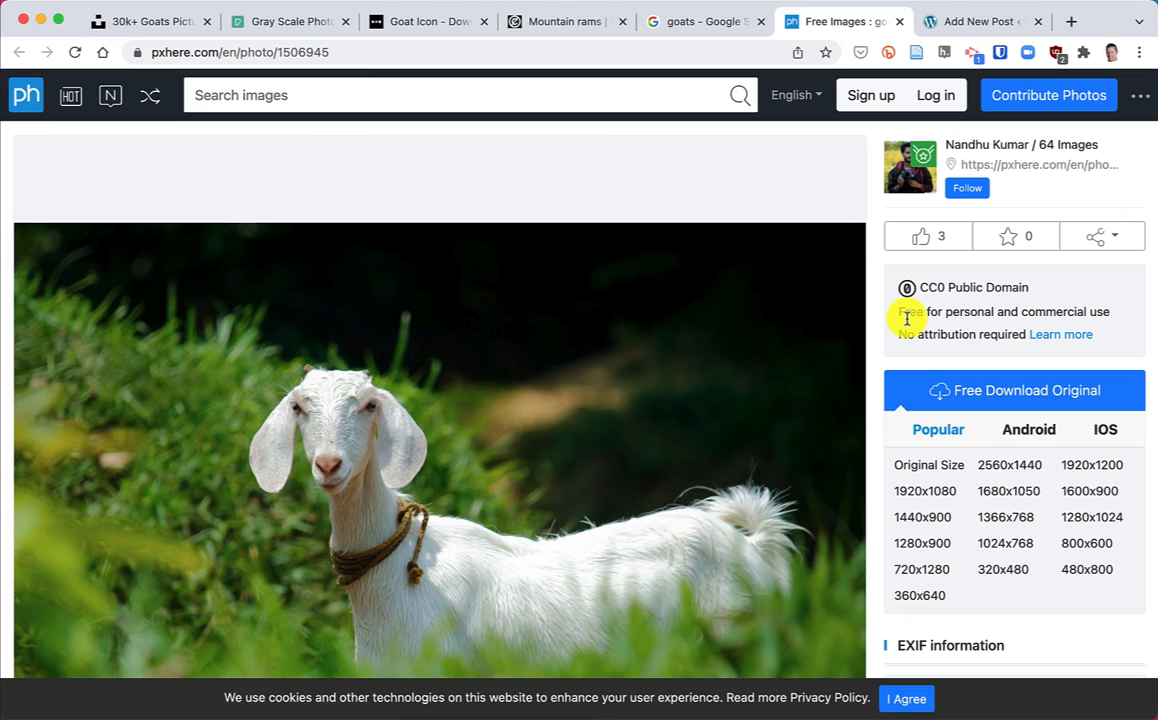
mouse_move(787, 360)
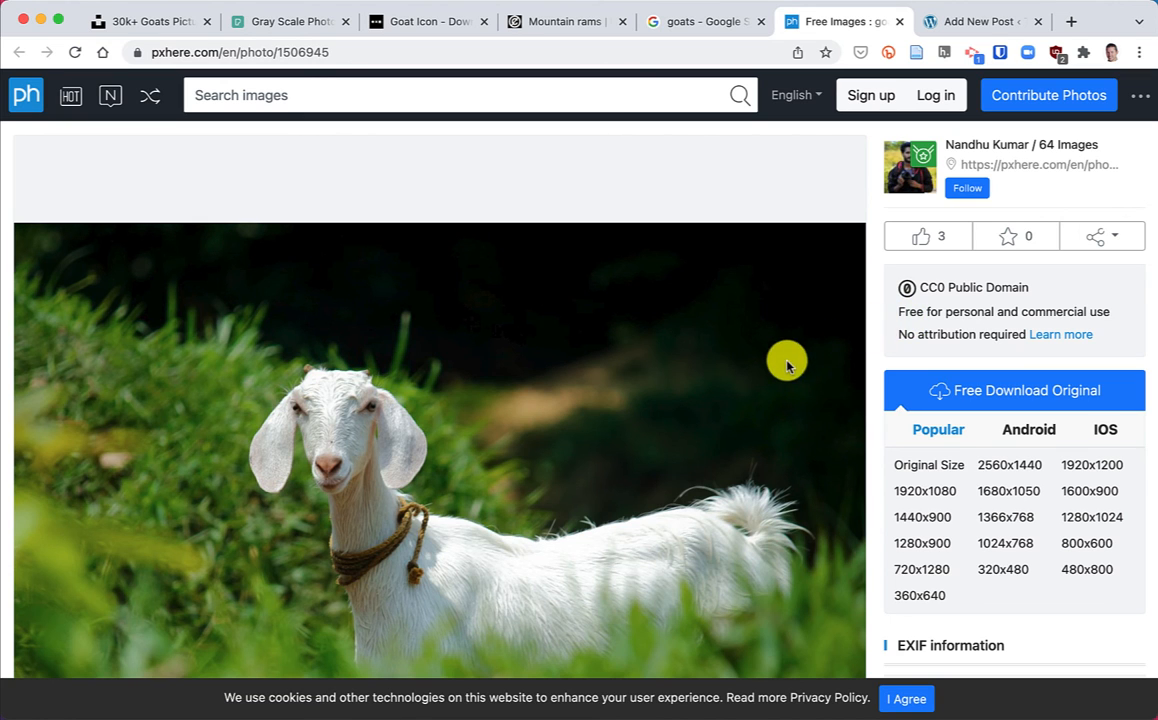
mouse_move(743, 378)
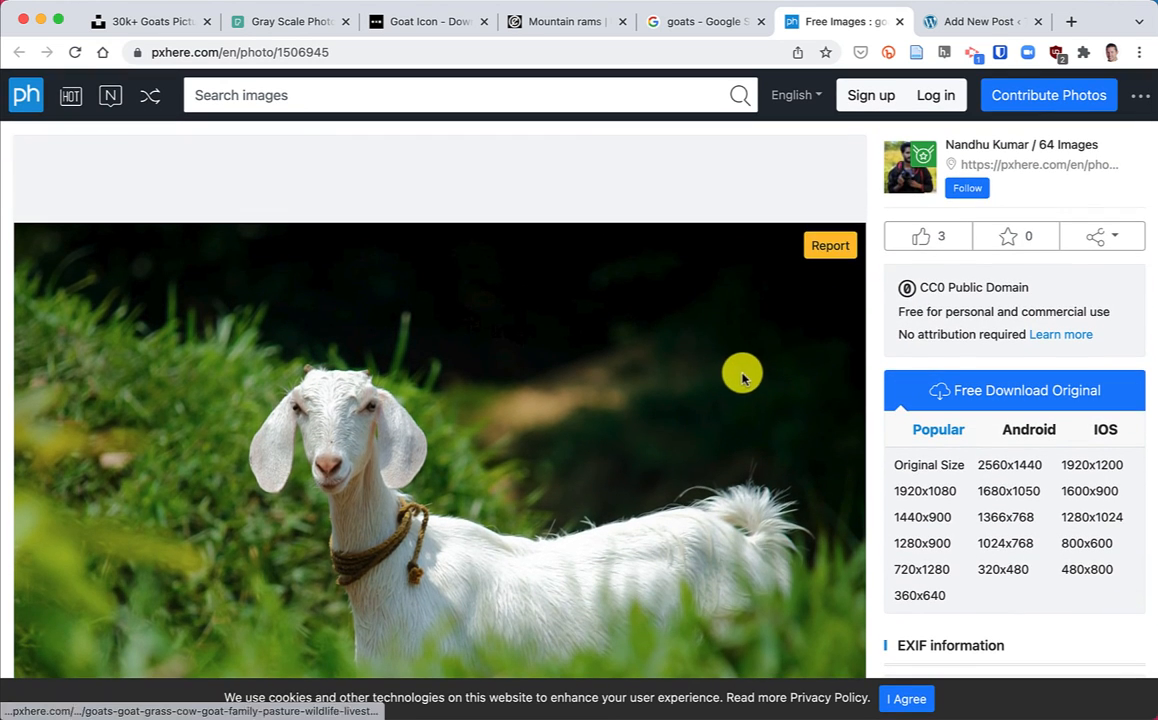
scroll(down, 3)
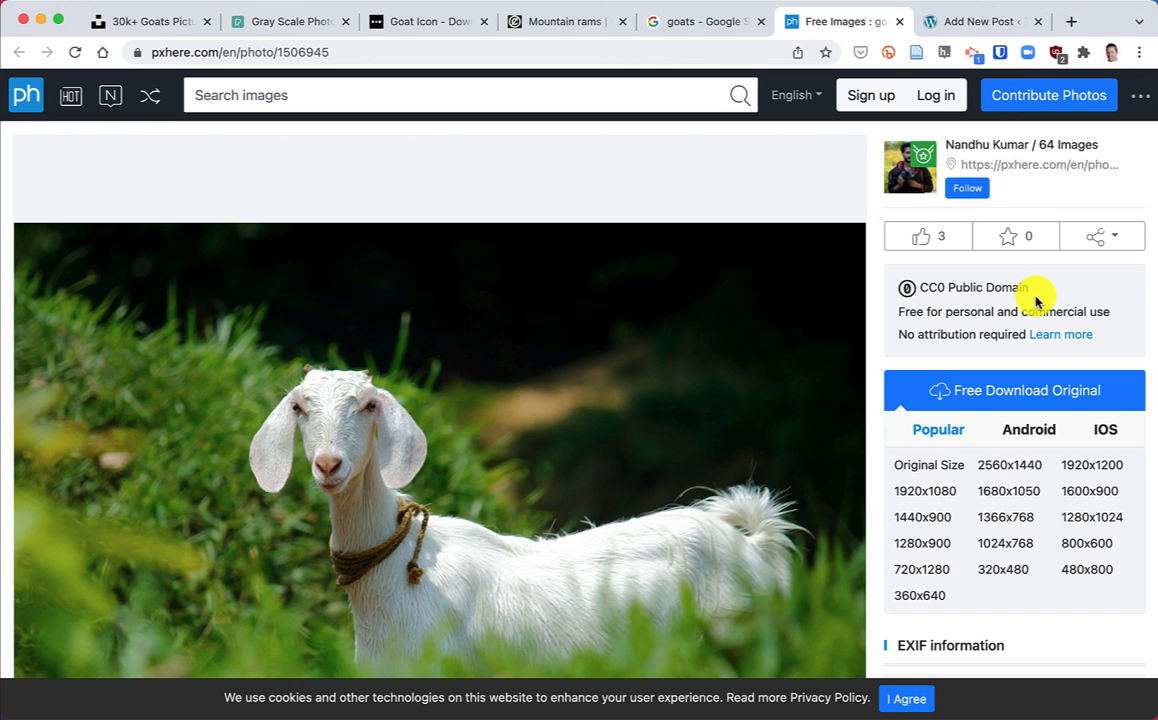
mouse_move(1035, 300)
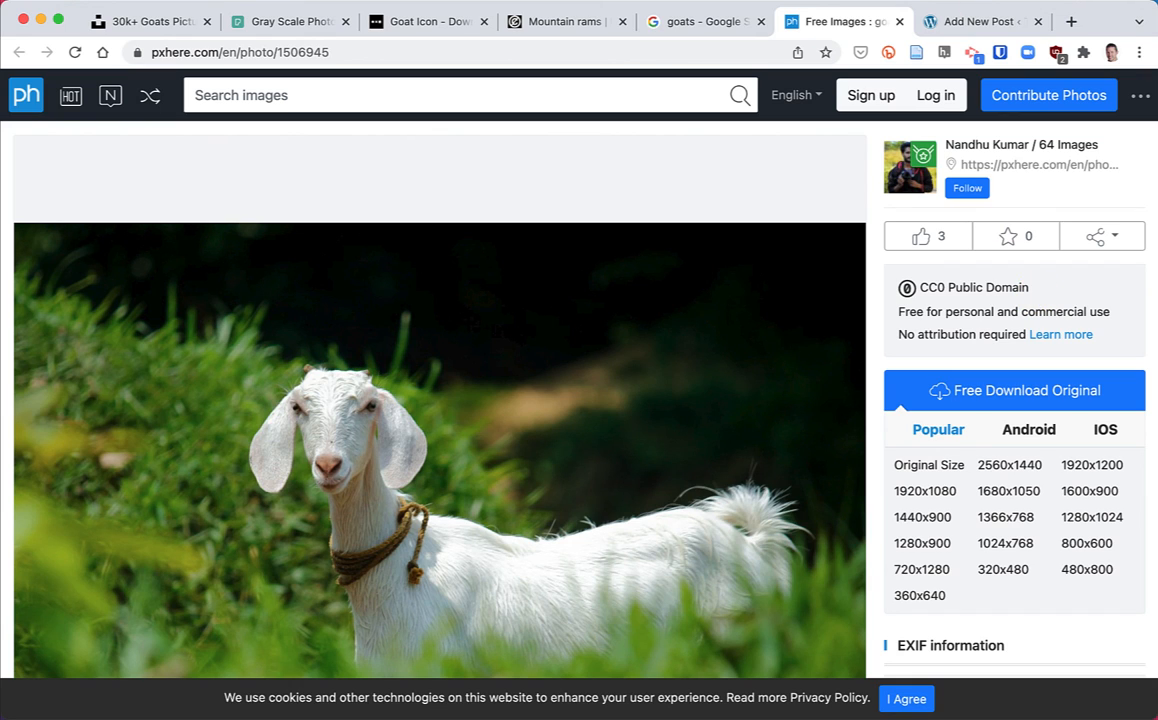